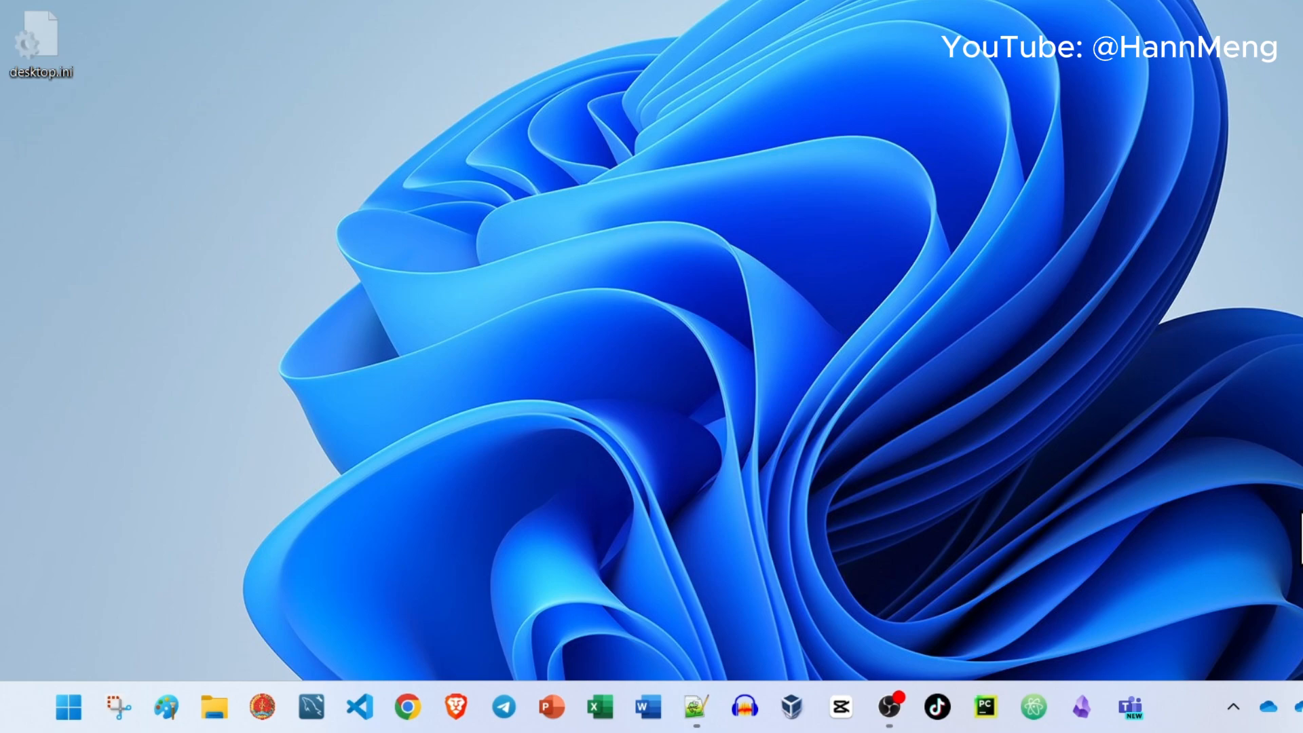
Run services.msc from the Run dialog to open the Services console
key(Win+r)
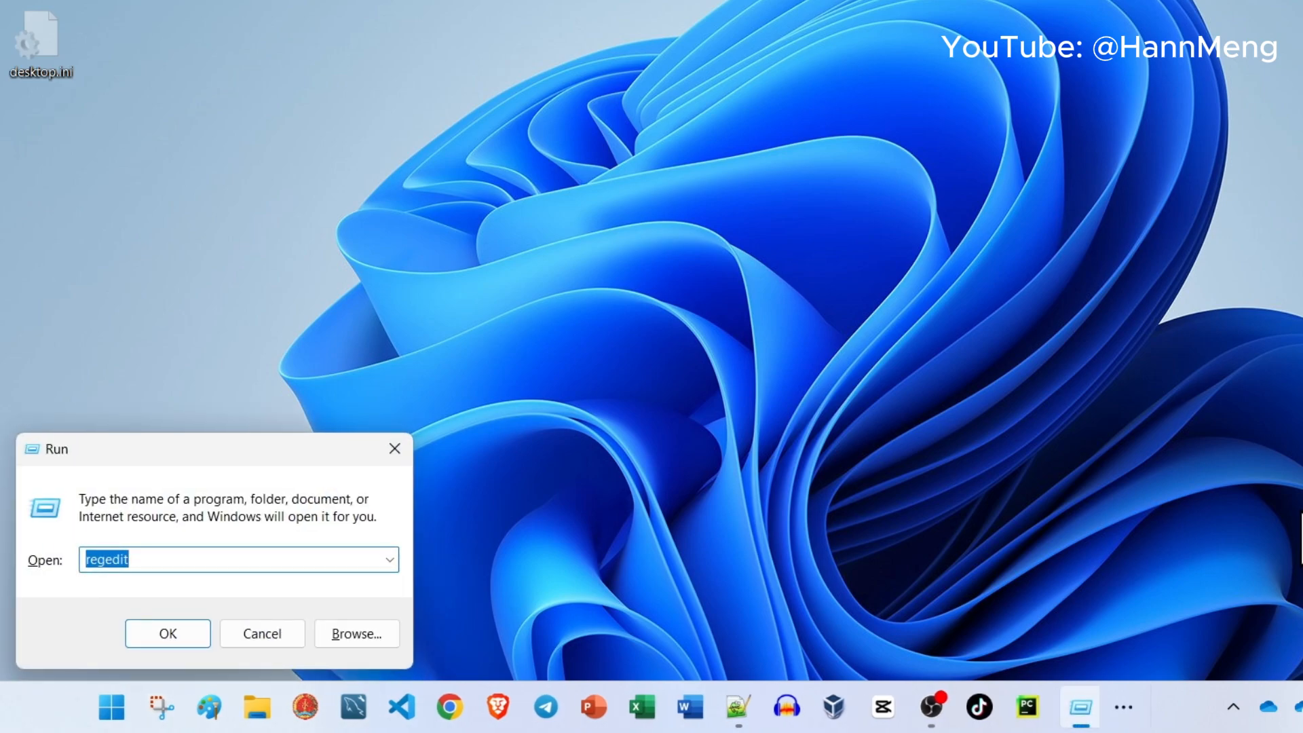
click(386, 559)
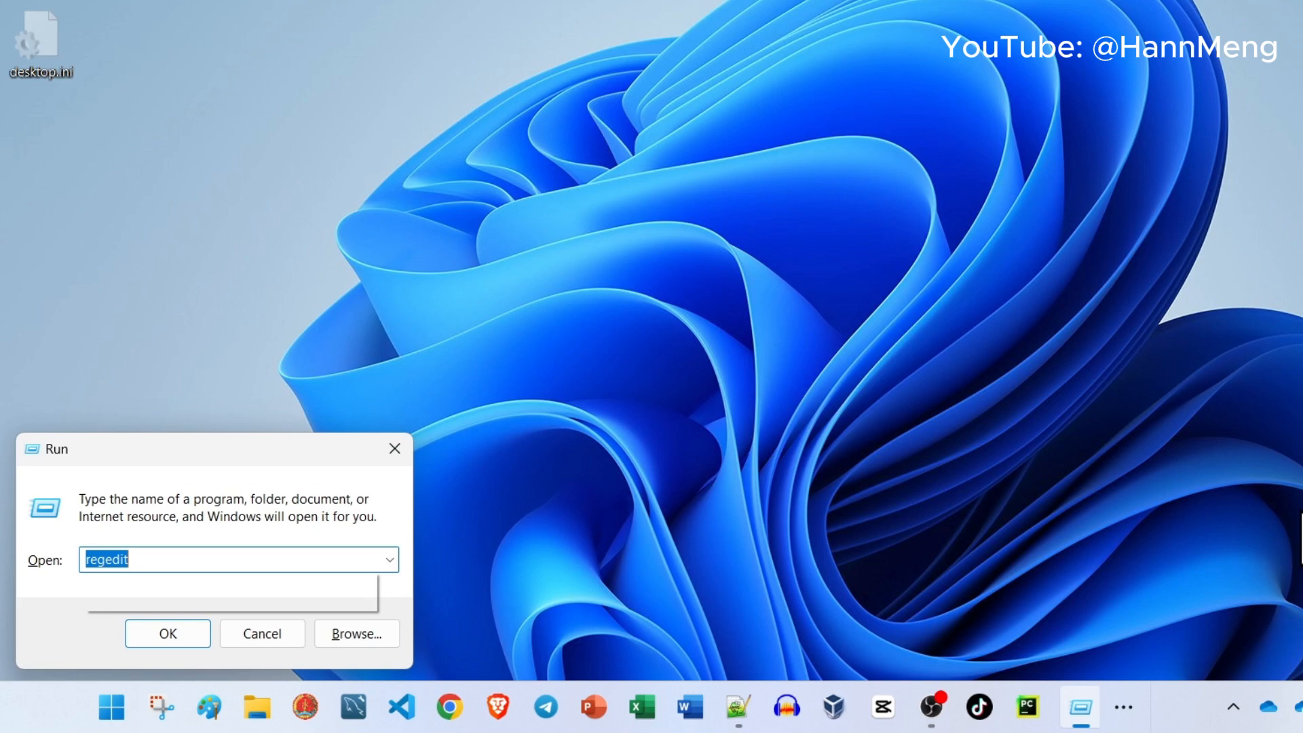
text(service)
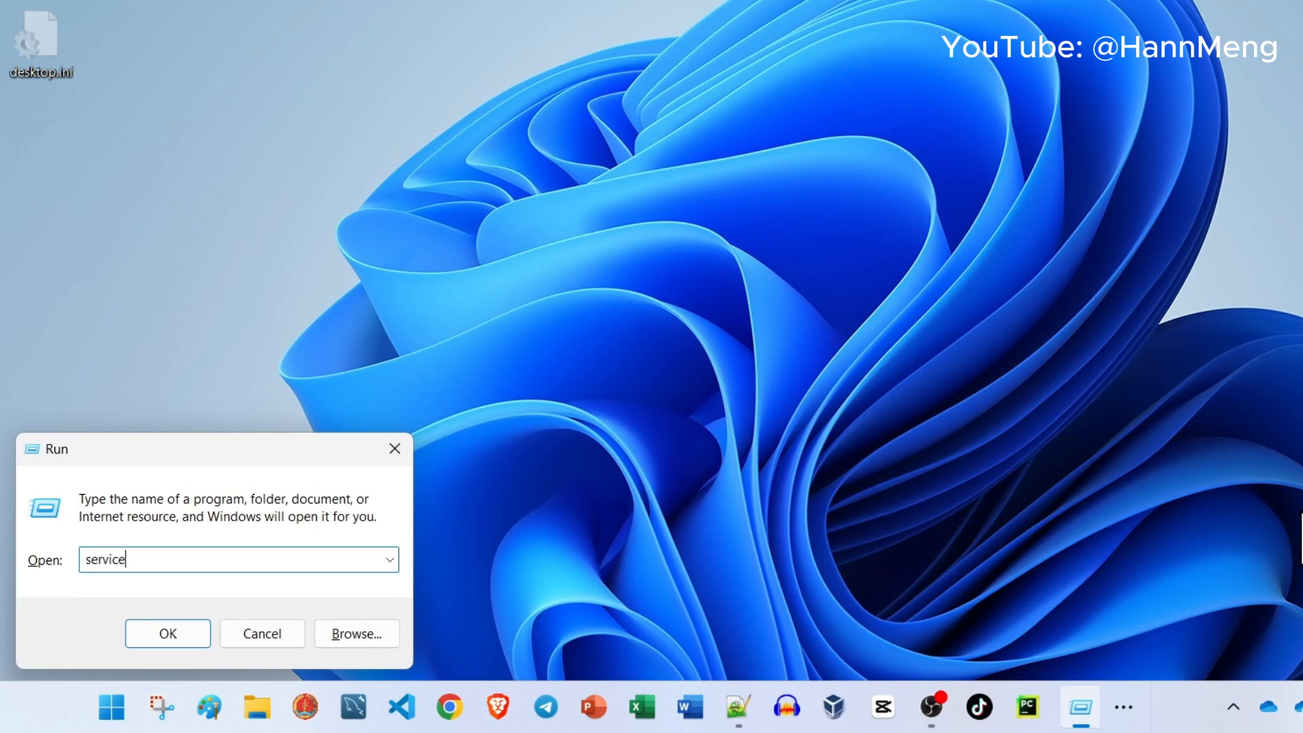
text(s.)
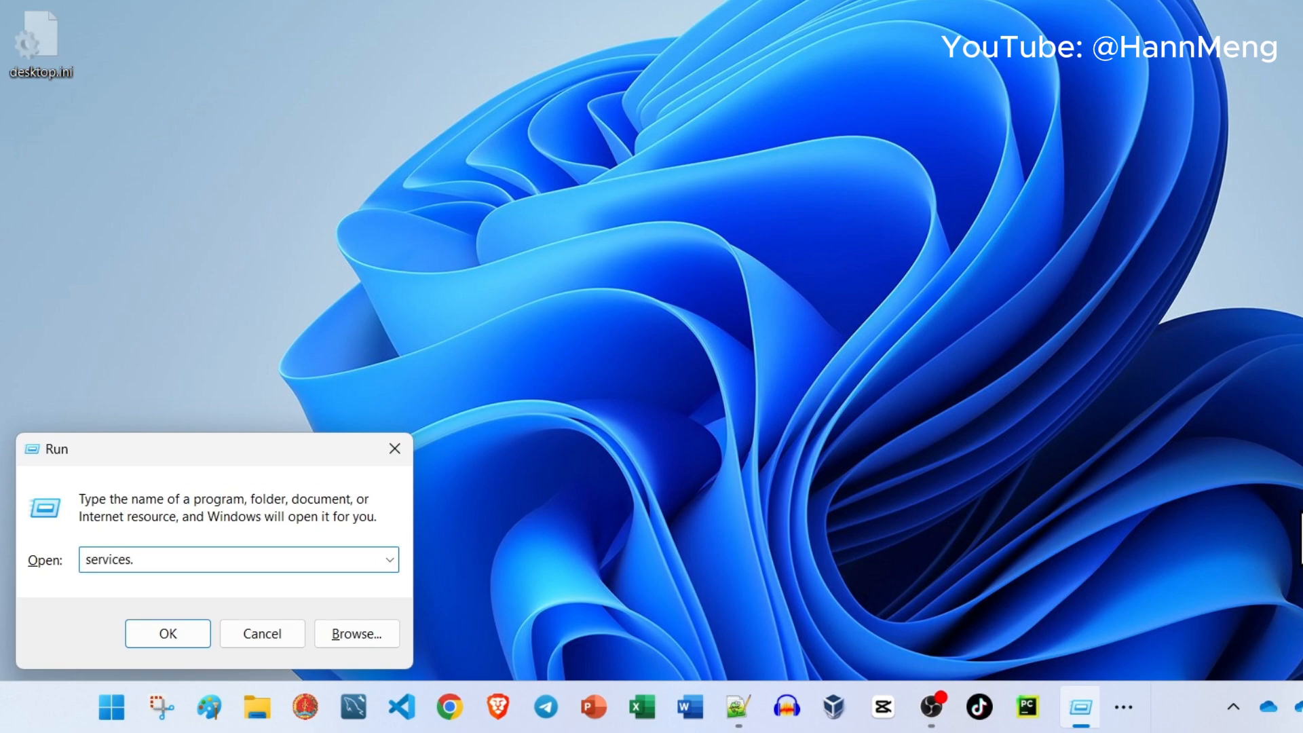
text(ms)
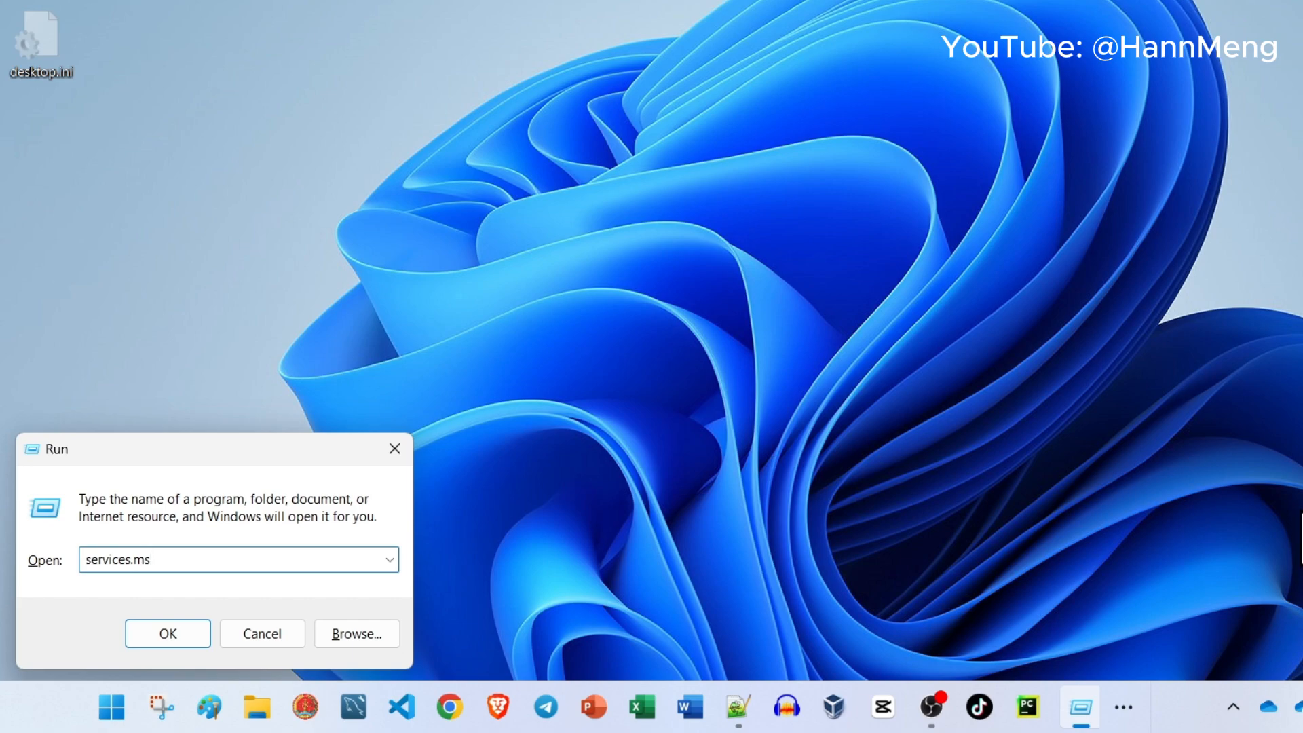
text(c)
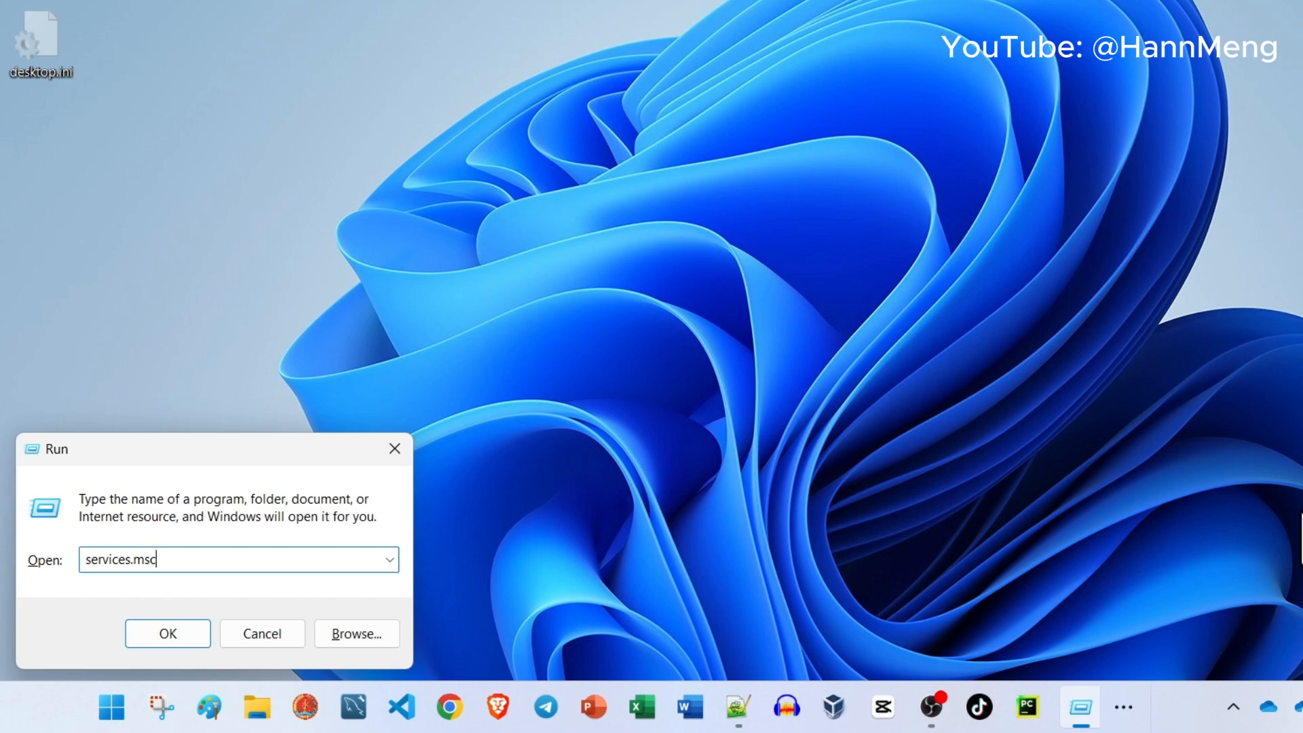
click(167, 634)
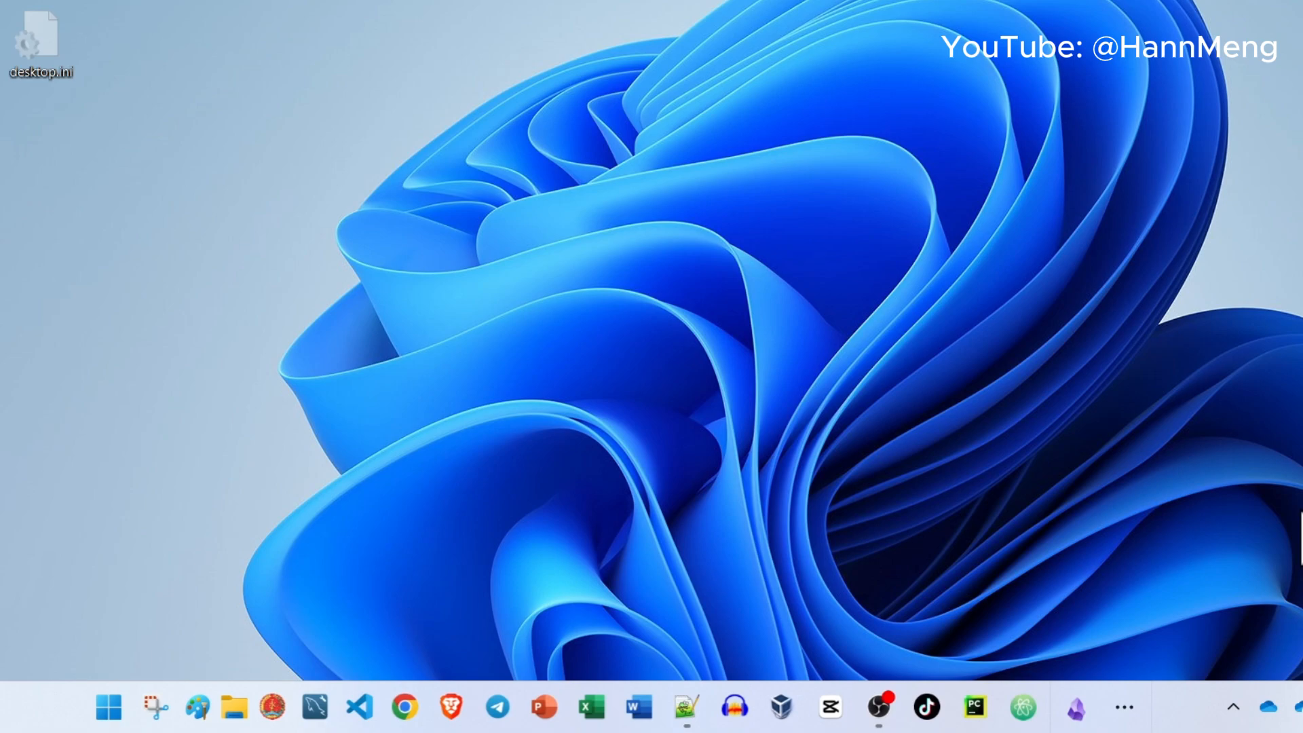
Scroll the services list down and select the Windows Update service
click(1075, 707)
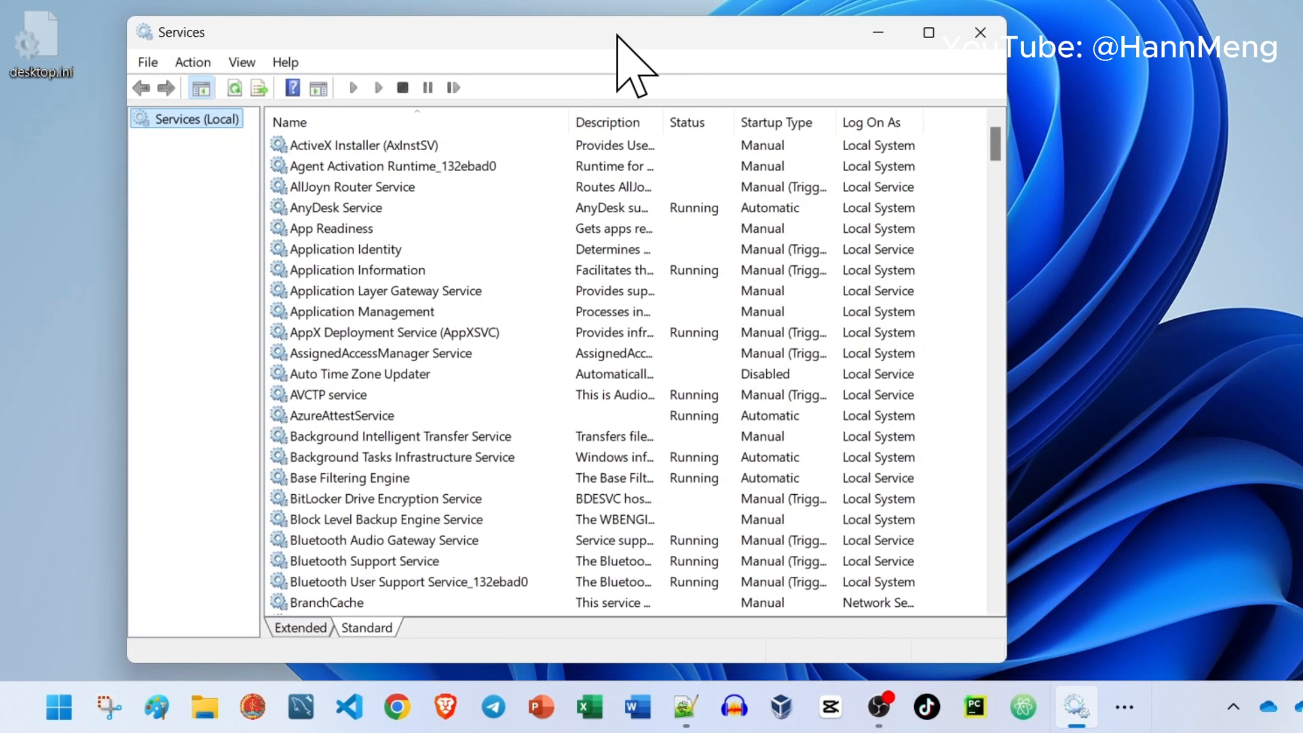
click(391, 332)
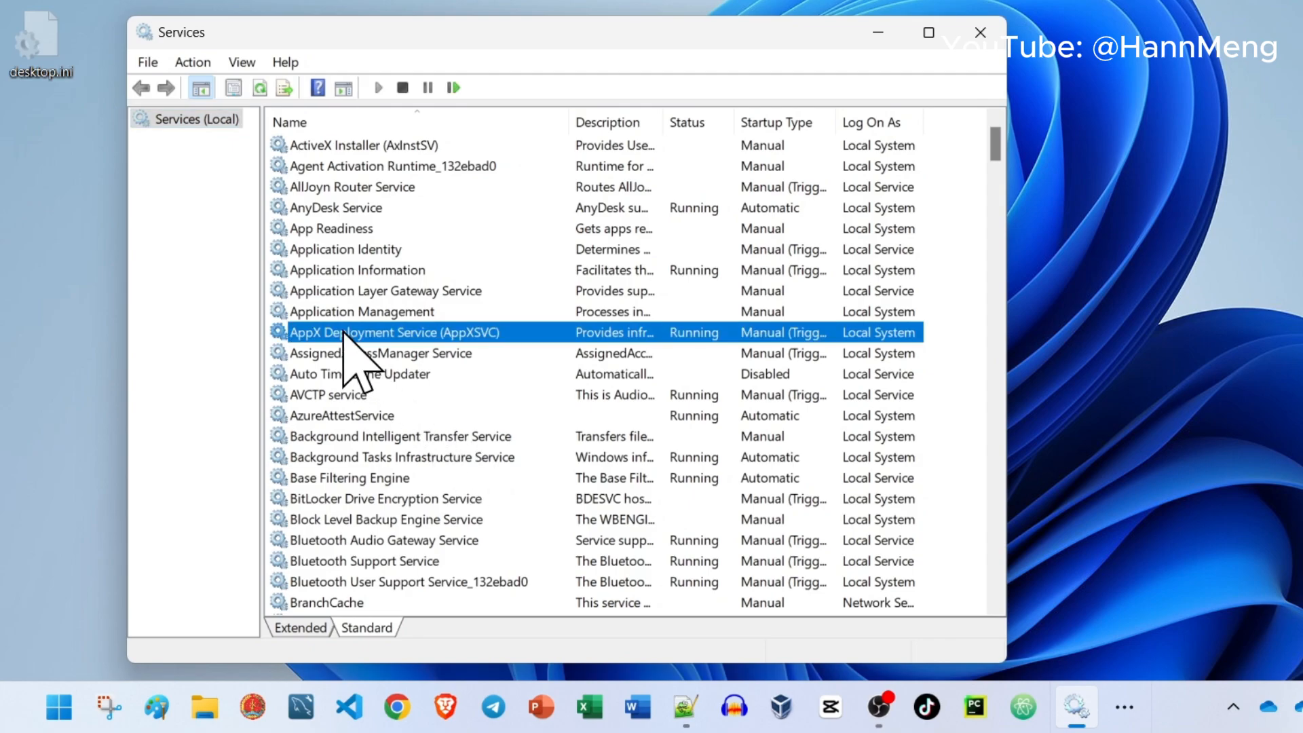
mouse_move(391, 433)
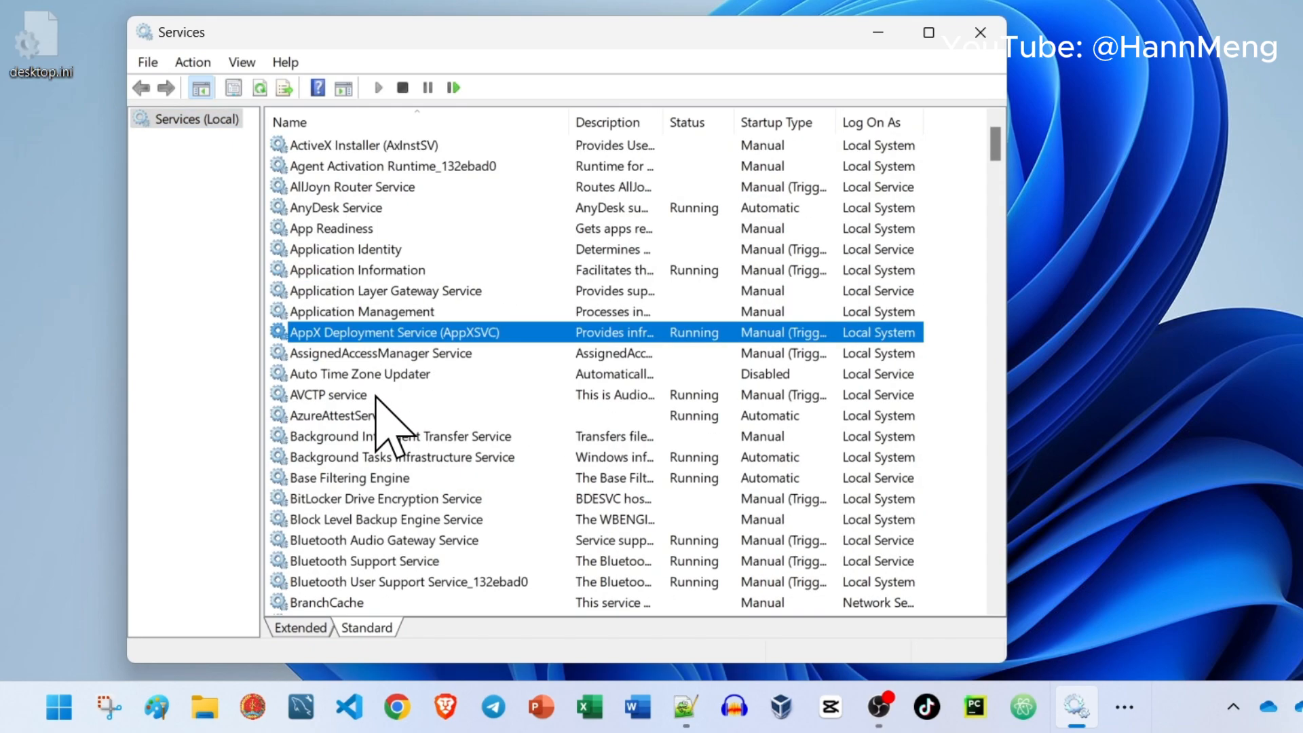
scroll(down, 3)
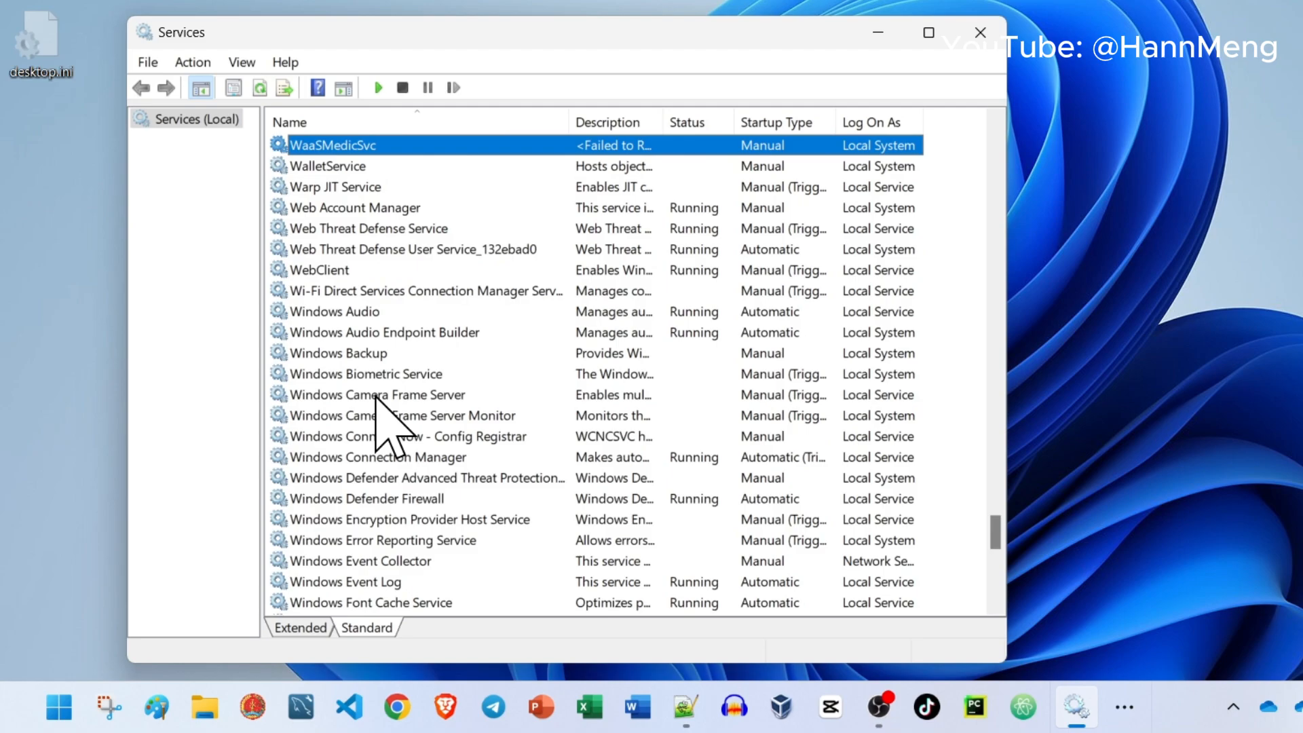
mouse_move(325, 278)
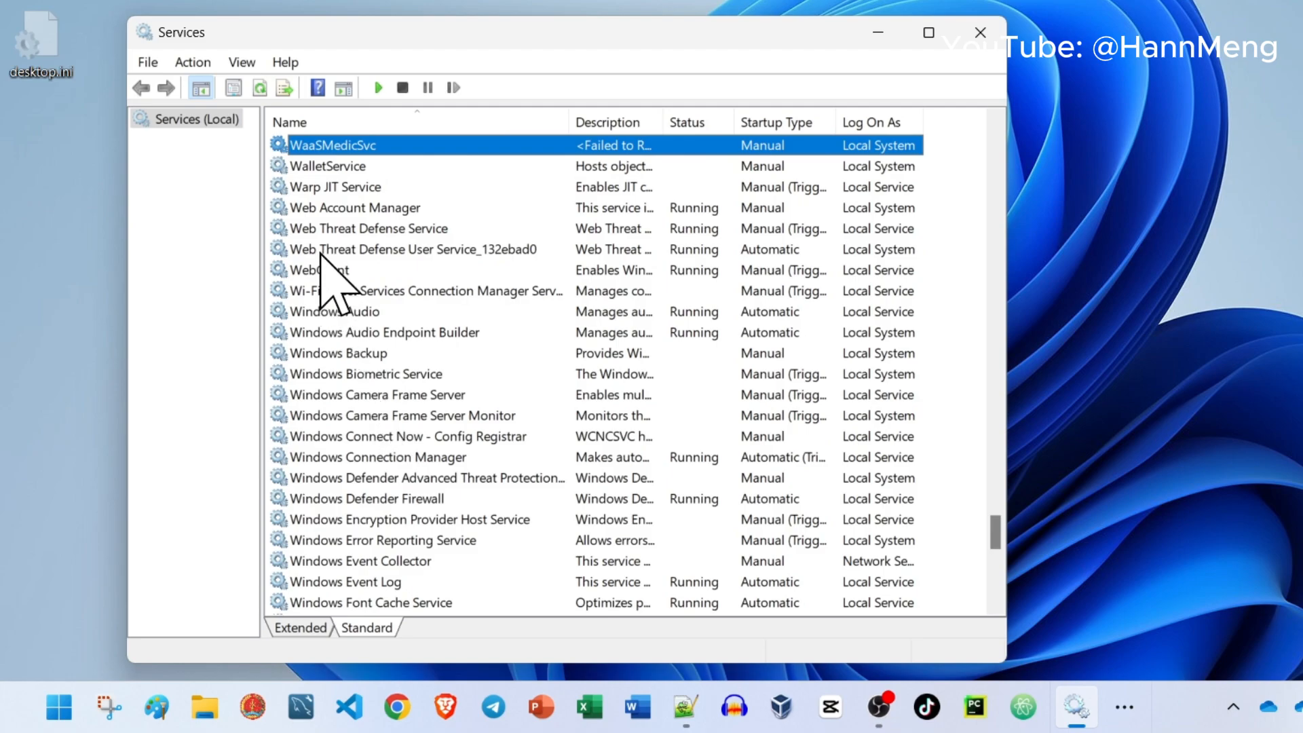
scroll(down, 3)
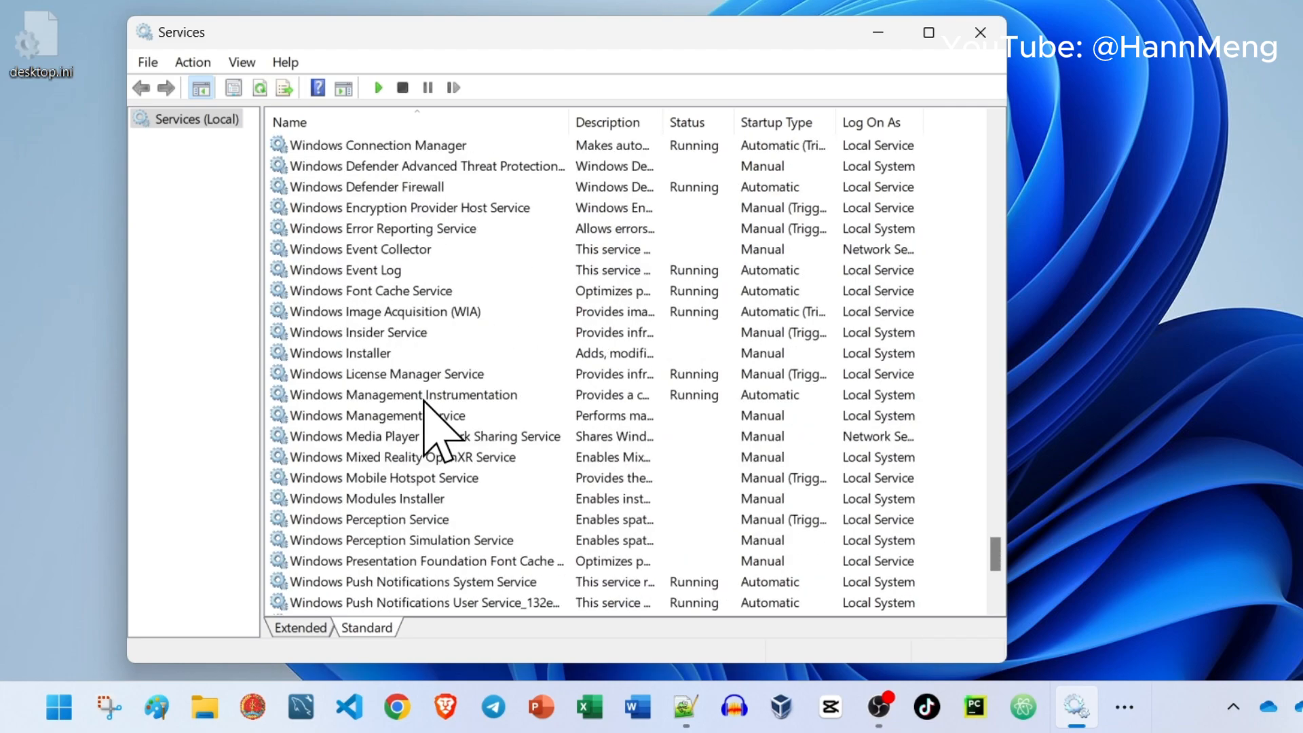
scroll(down, 3)
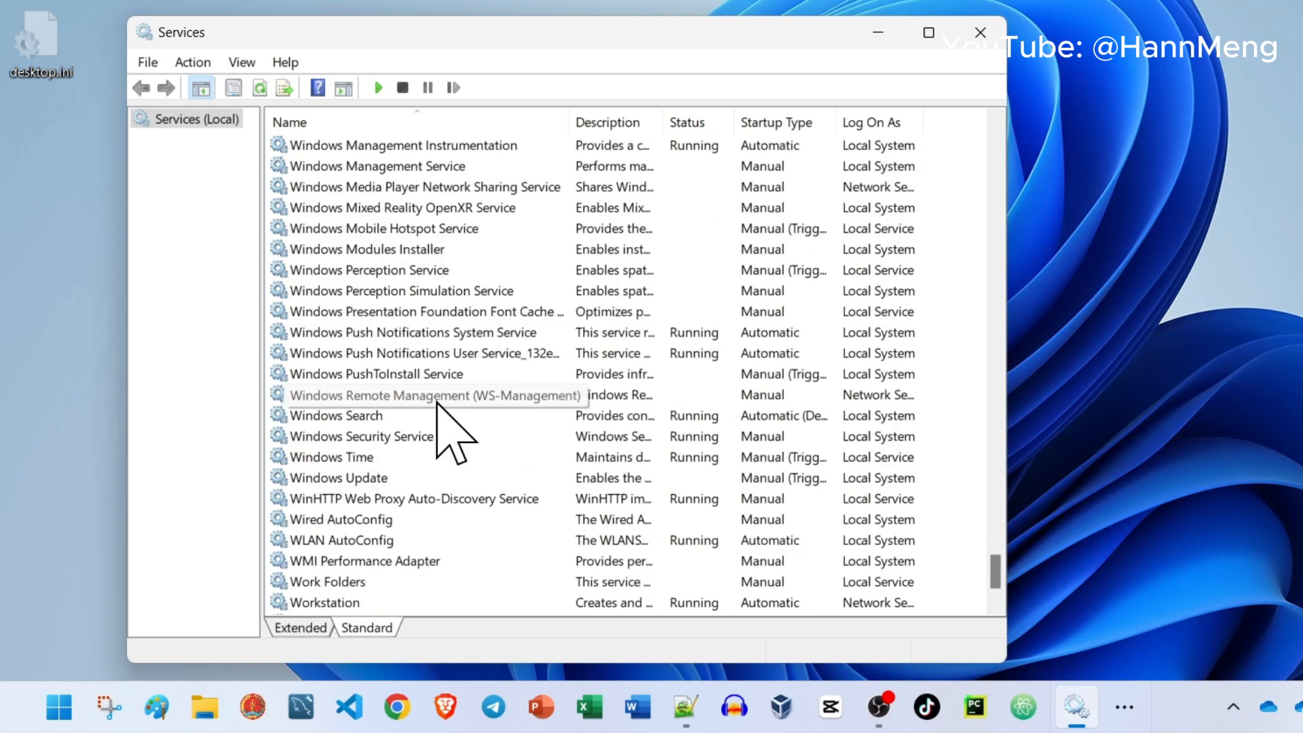
click(338, 477)
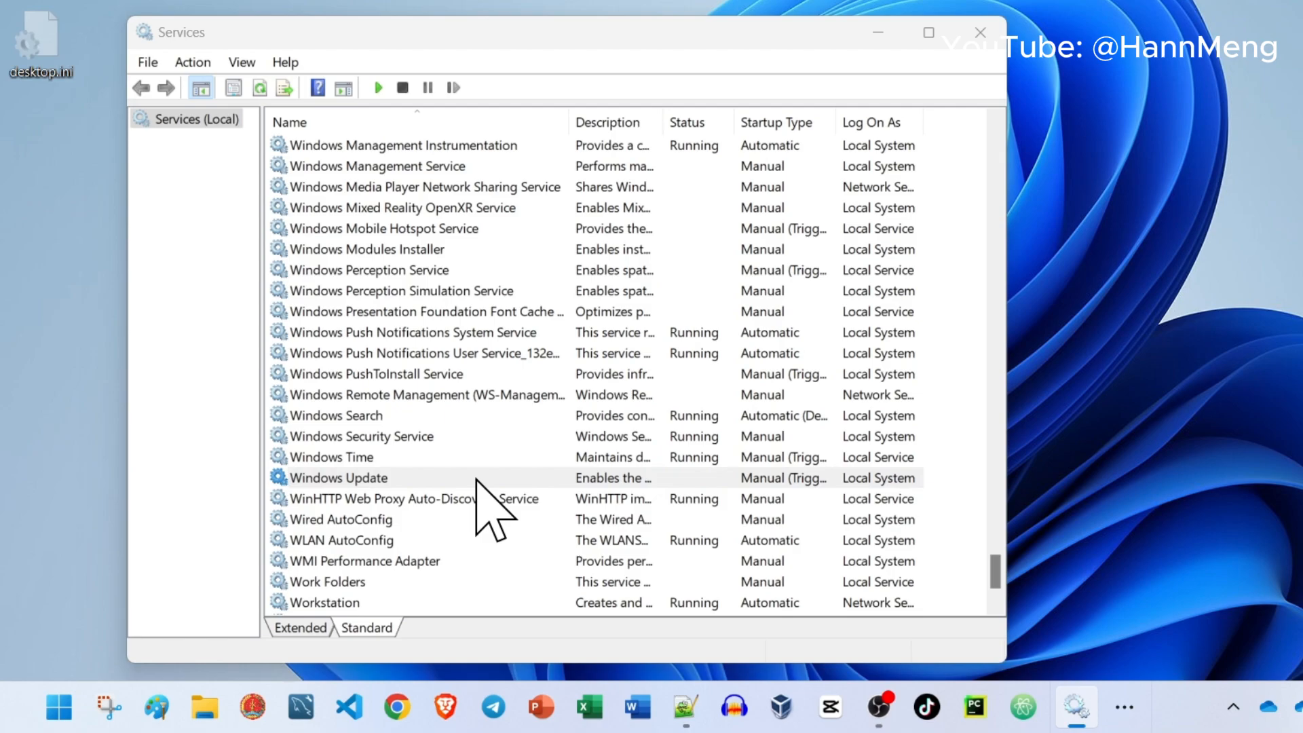
Set the Windows Update service's startup type to Disabled in its properties
double_click(338, 477)
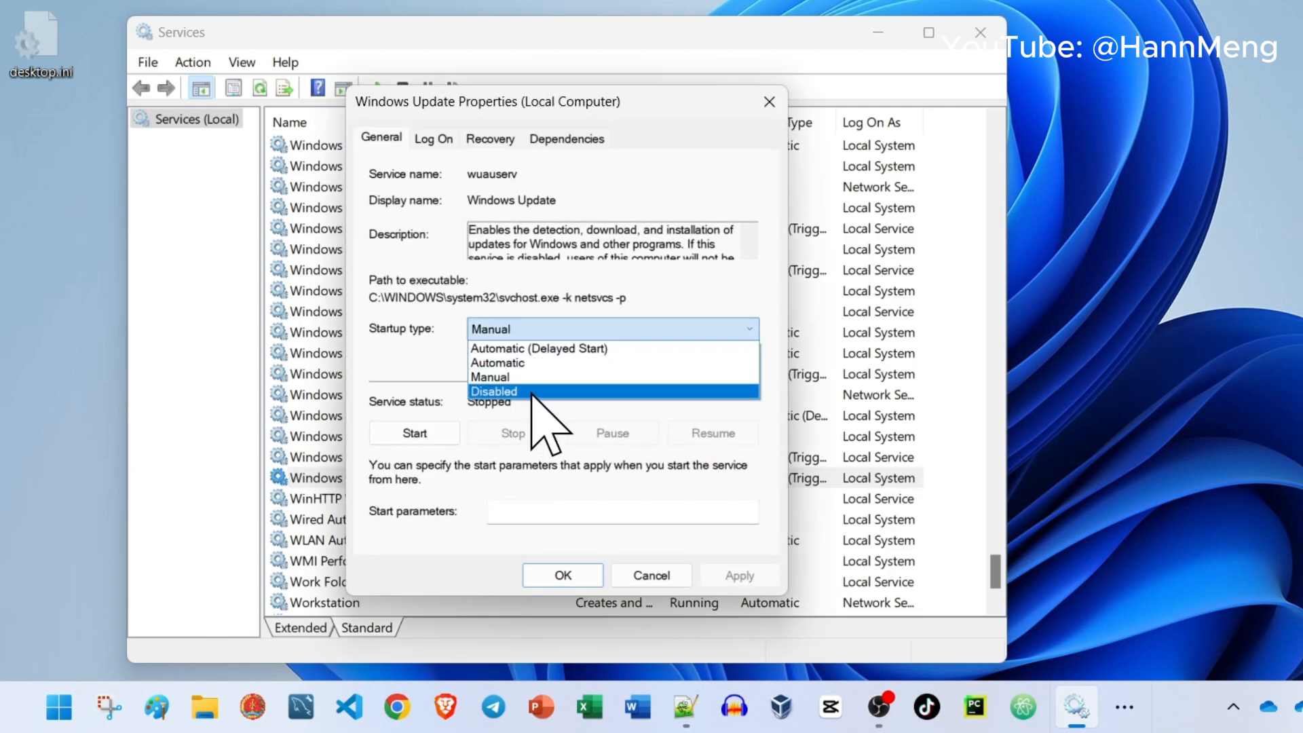
click(494, 392)
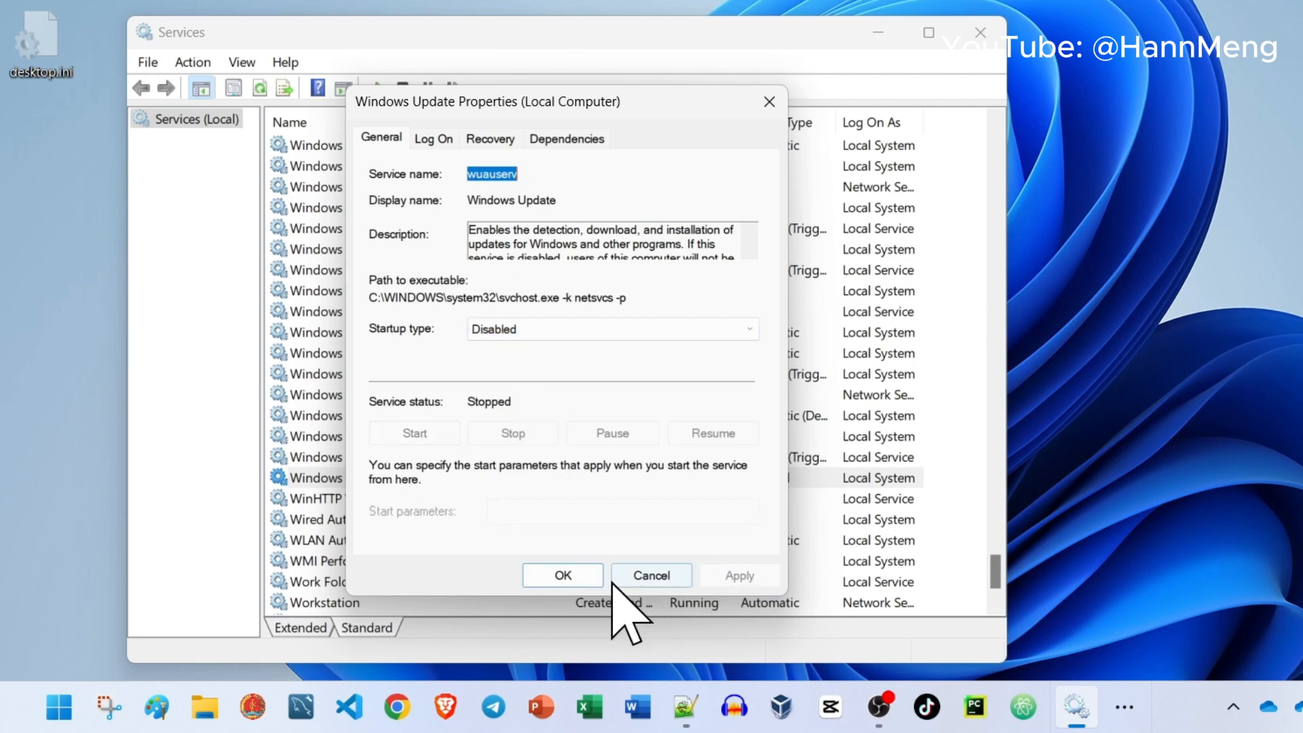
click(562, 575)
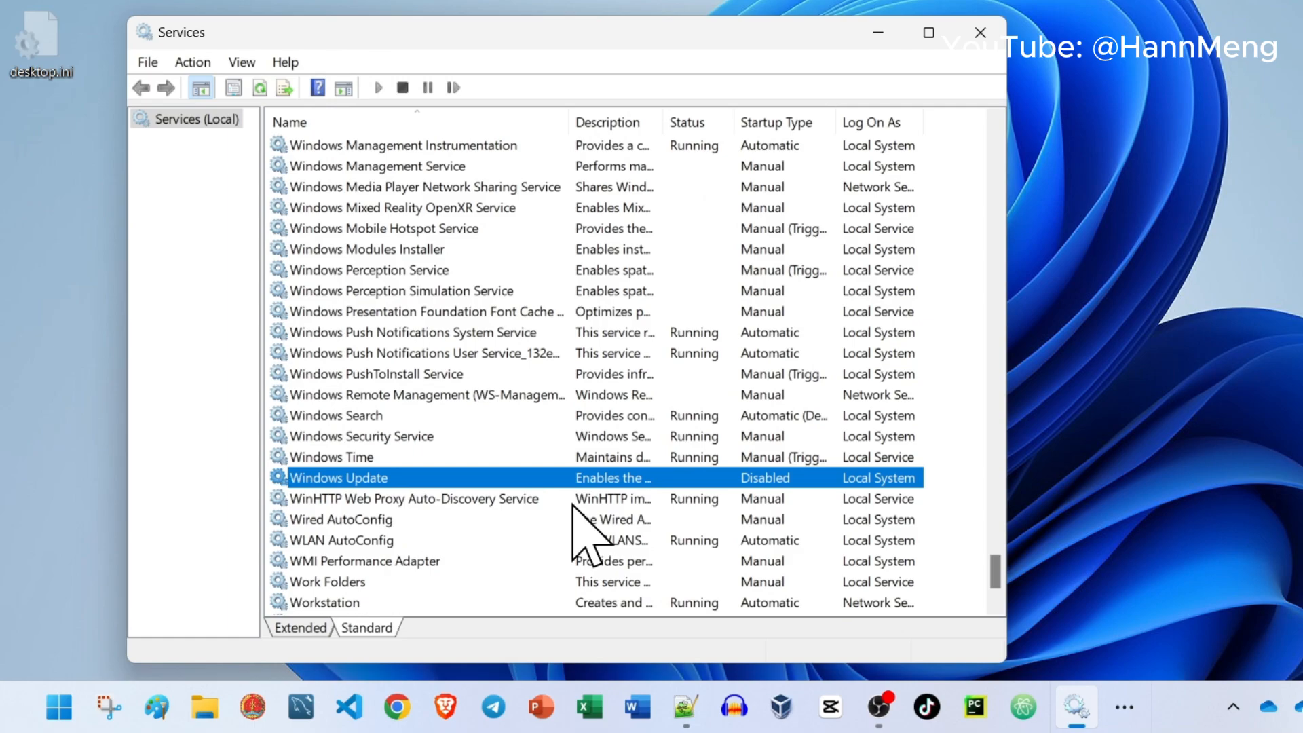
mouse_move(765, 341)
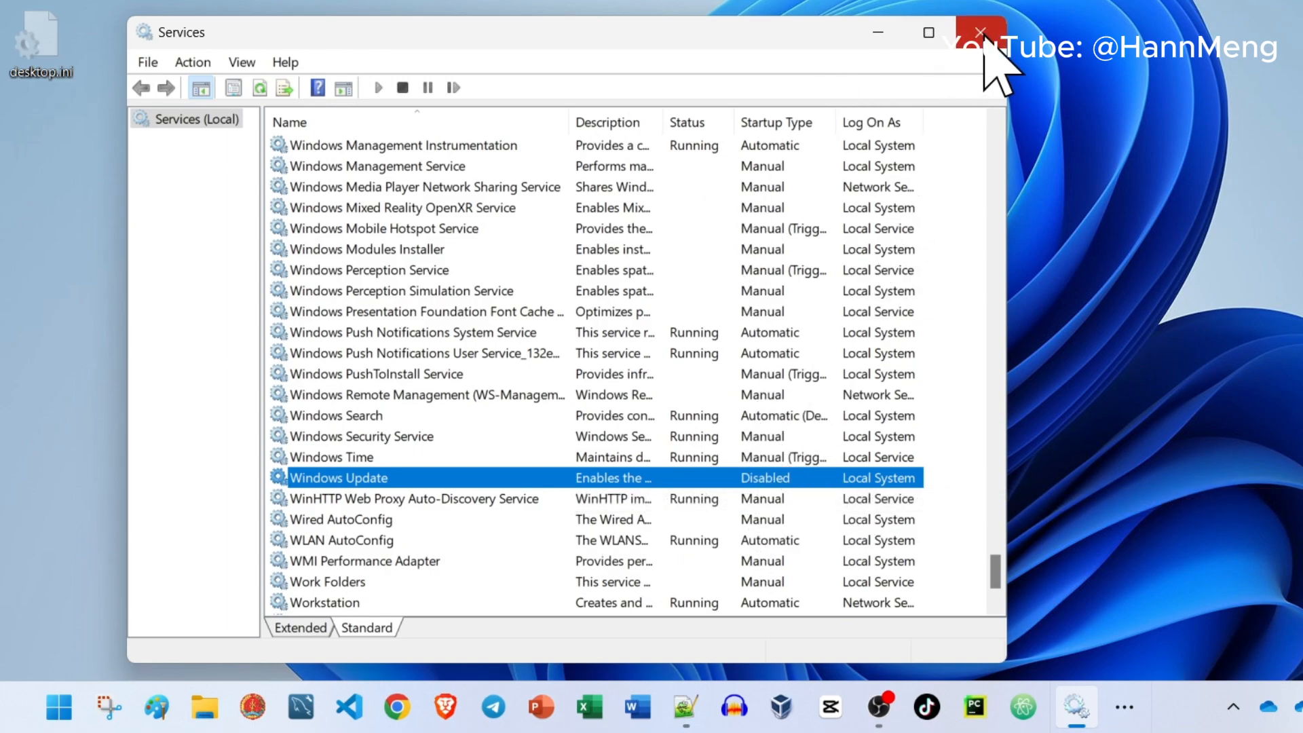
Close the Services console and launch regedit from the Run dialog
click(979, 32)
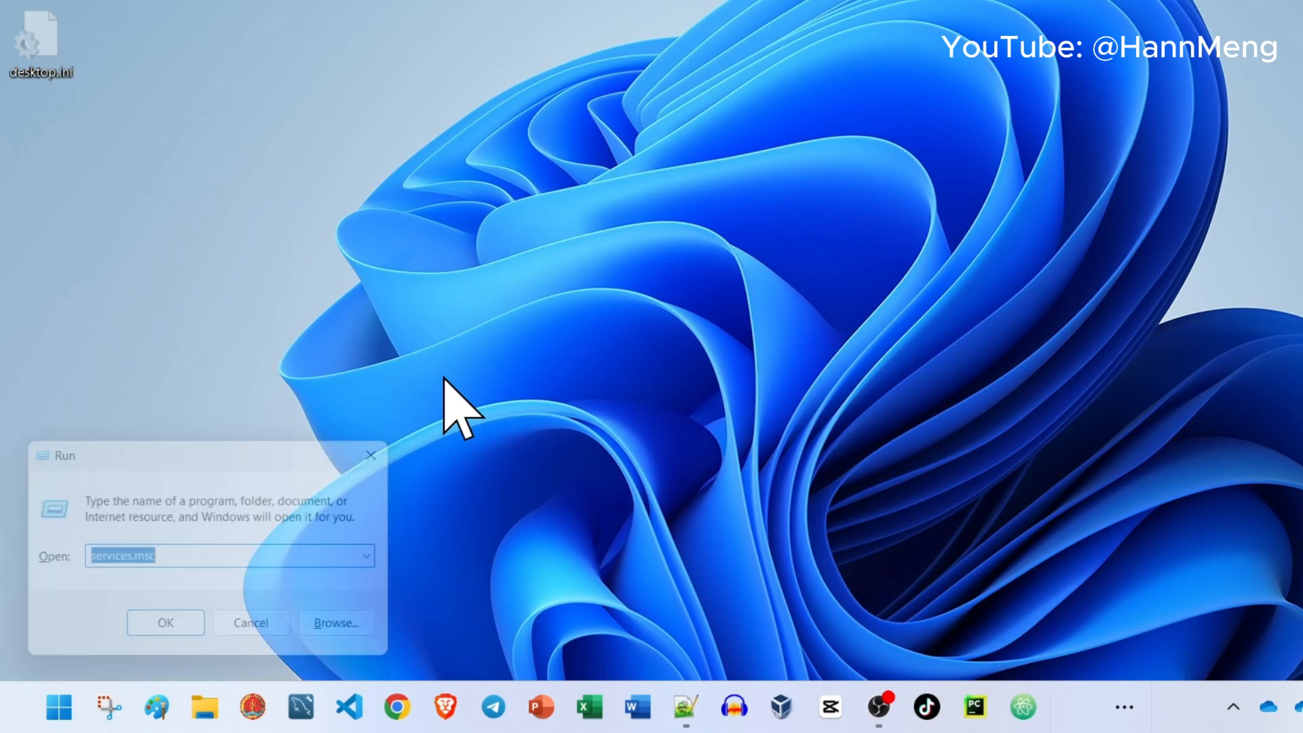
text(re)
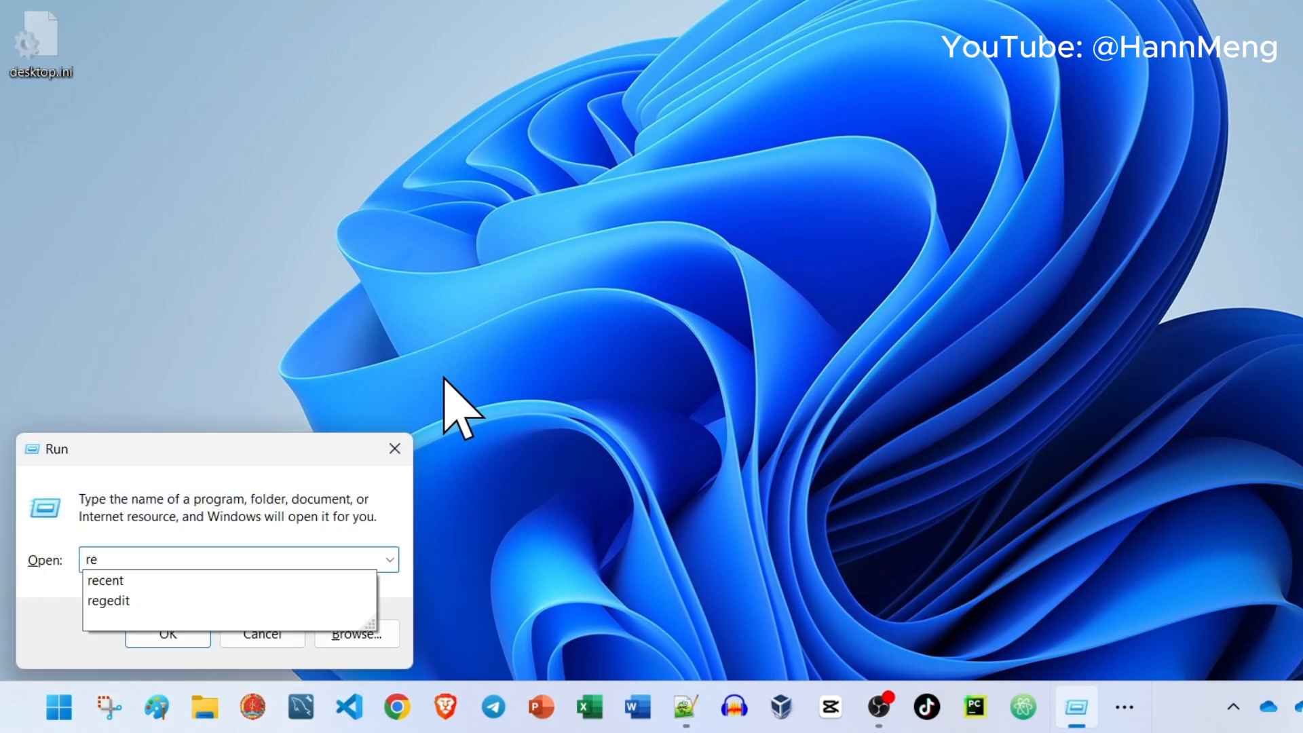
click(108, 600)
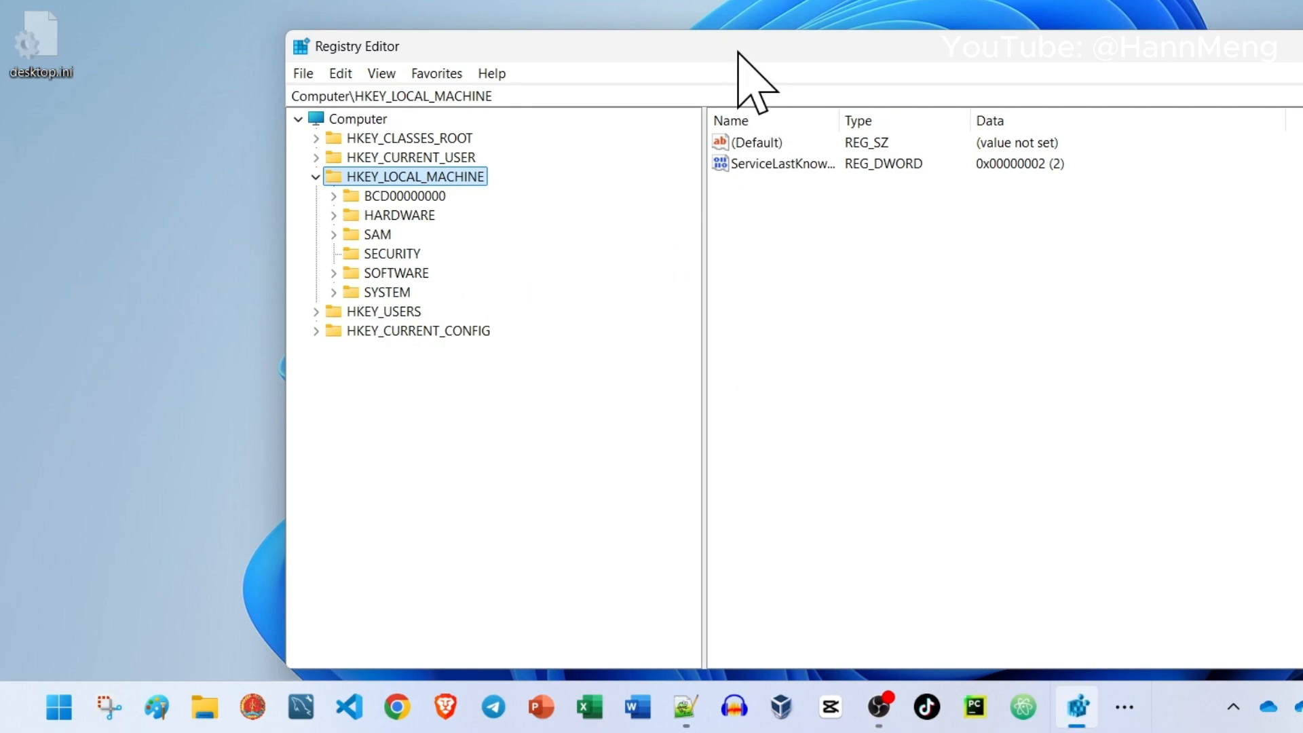
Expand HKLM\SOFTWARE\Policies\Microsoft\Windows in the registry tree
drag(748, 46, 566, 46)
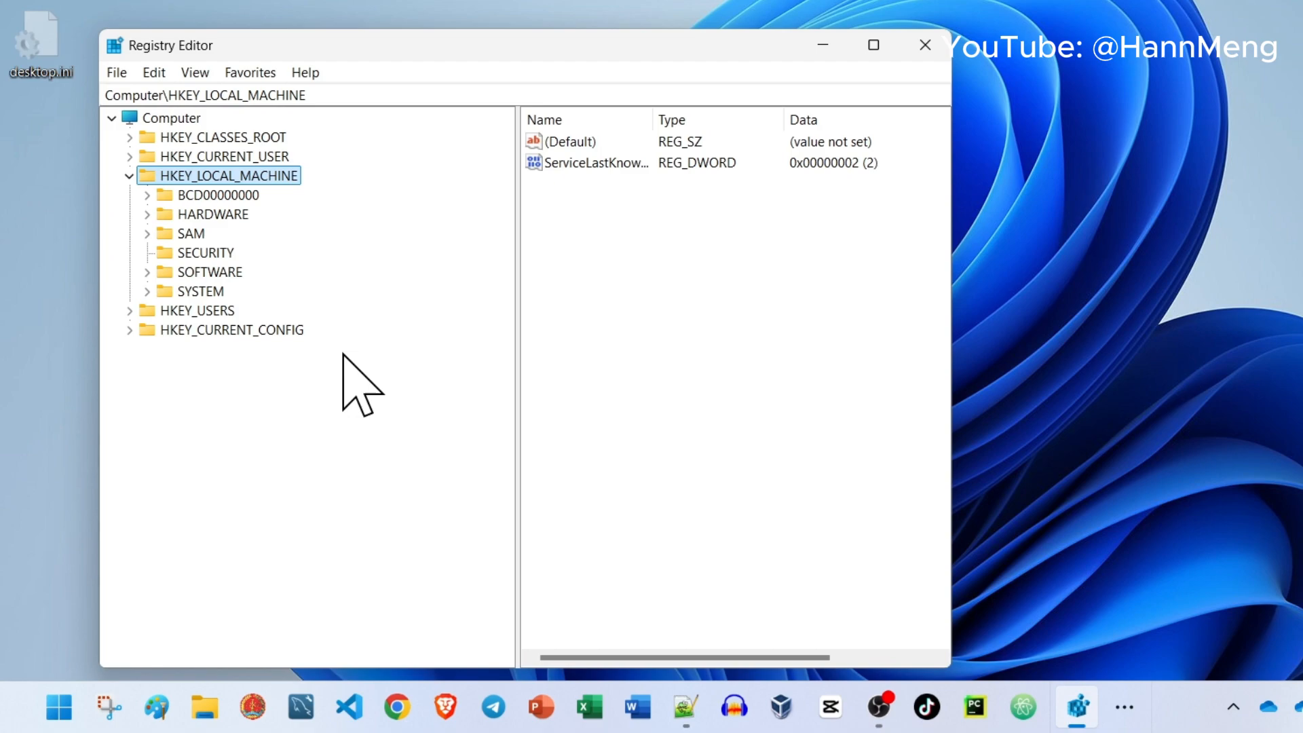
mouse_move(166, 150)
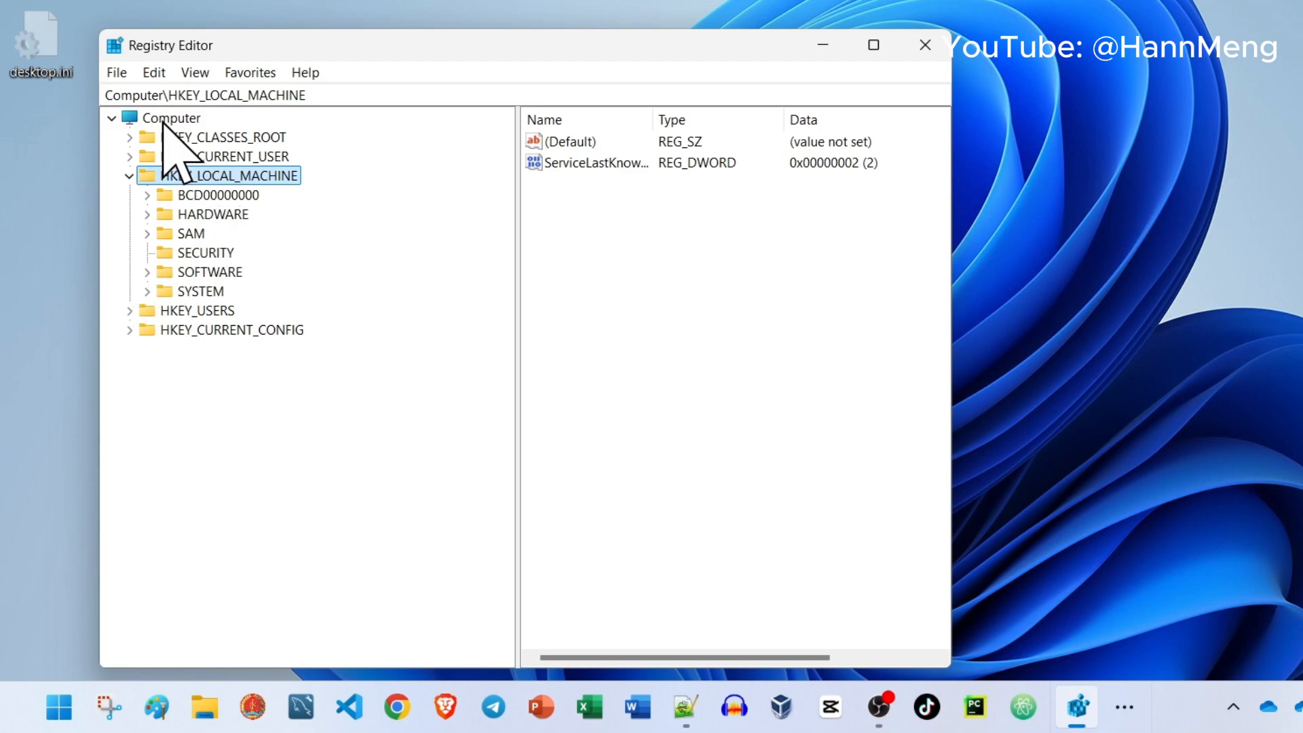
mouse_move(224, 233)
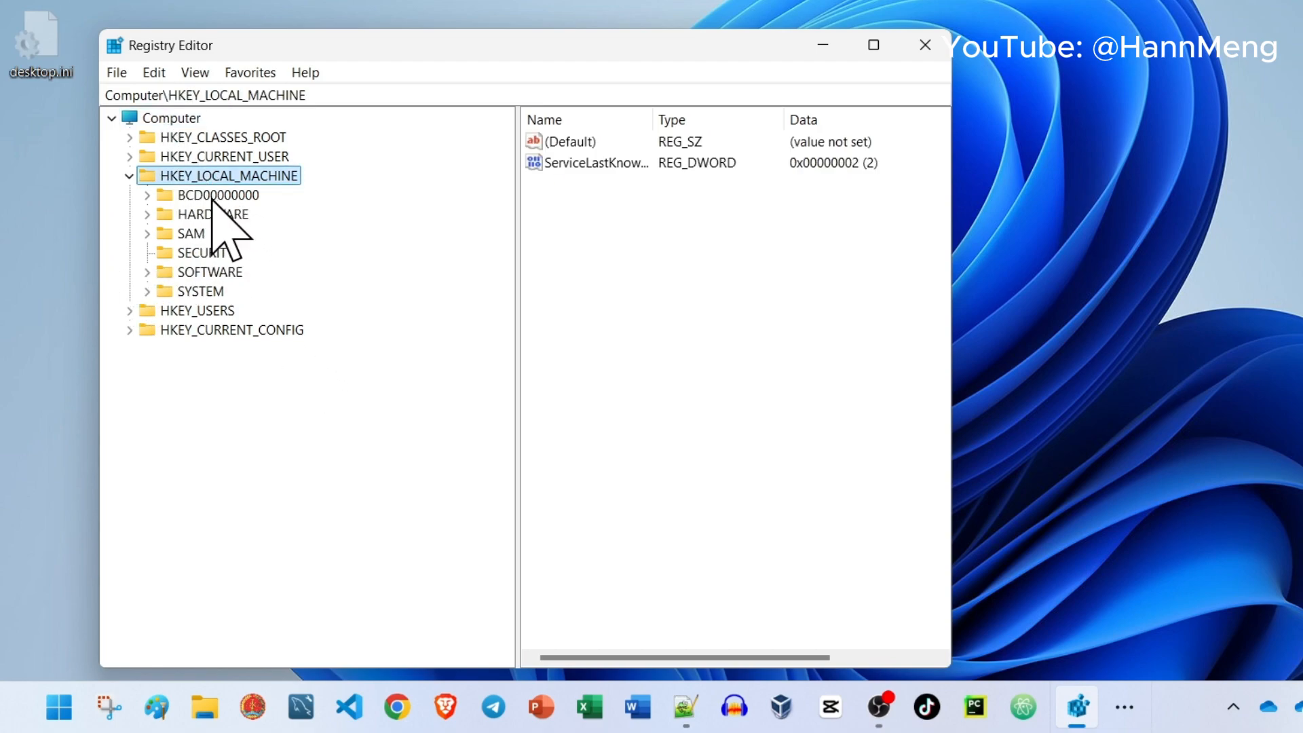
mouse_move(241, 325)
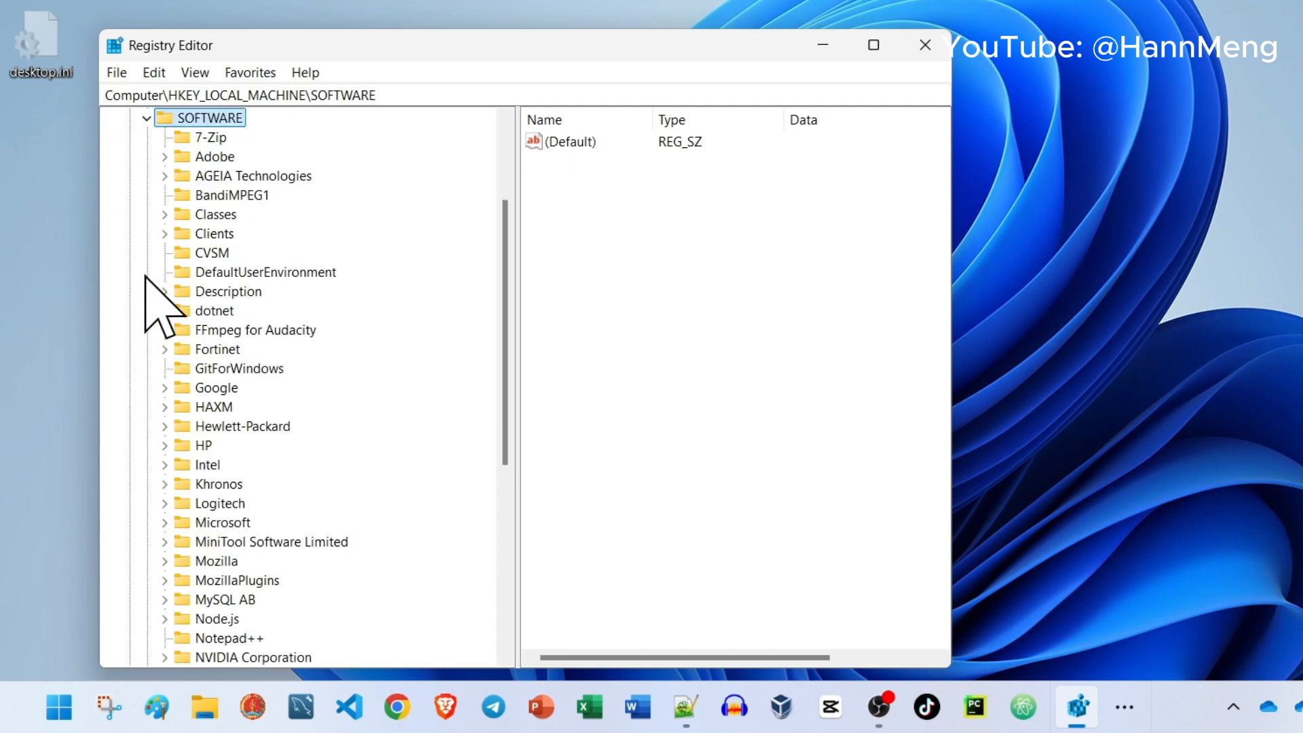
mouse_move(249, 341)
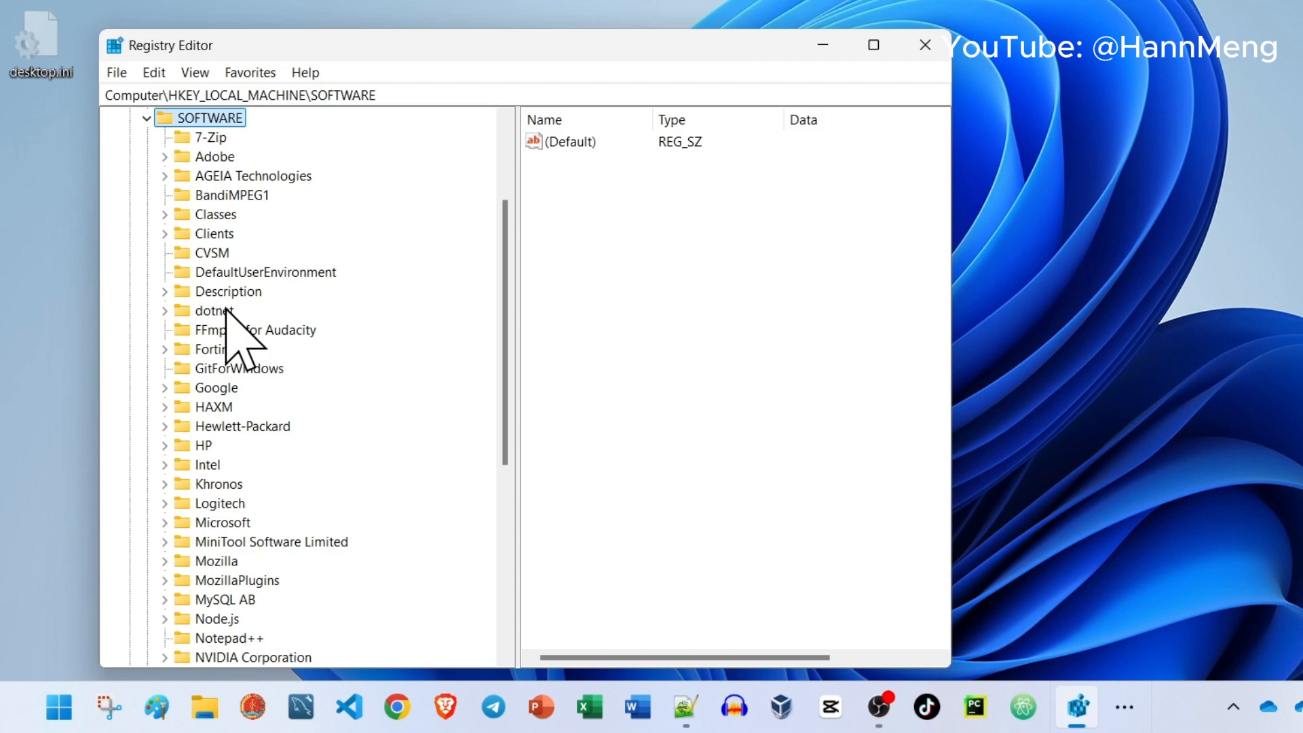
scroll(down, 3)
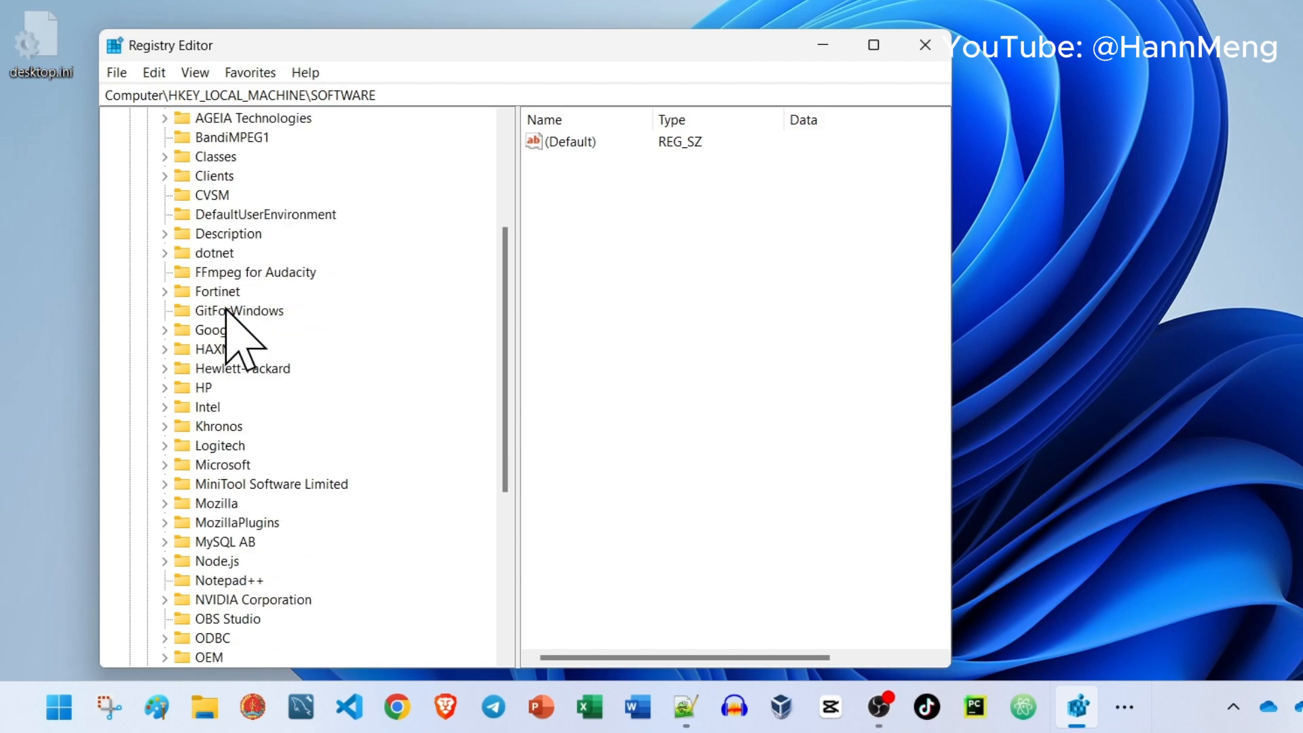
scroll(down, 3)
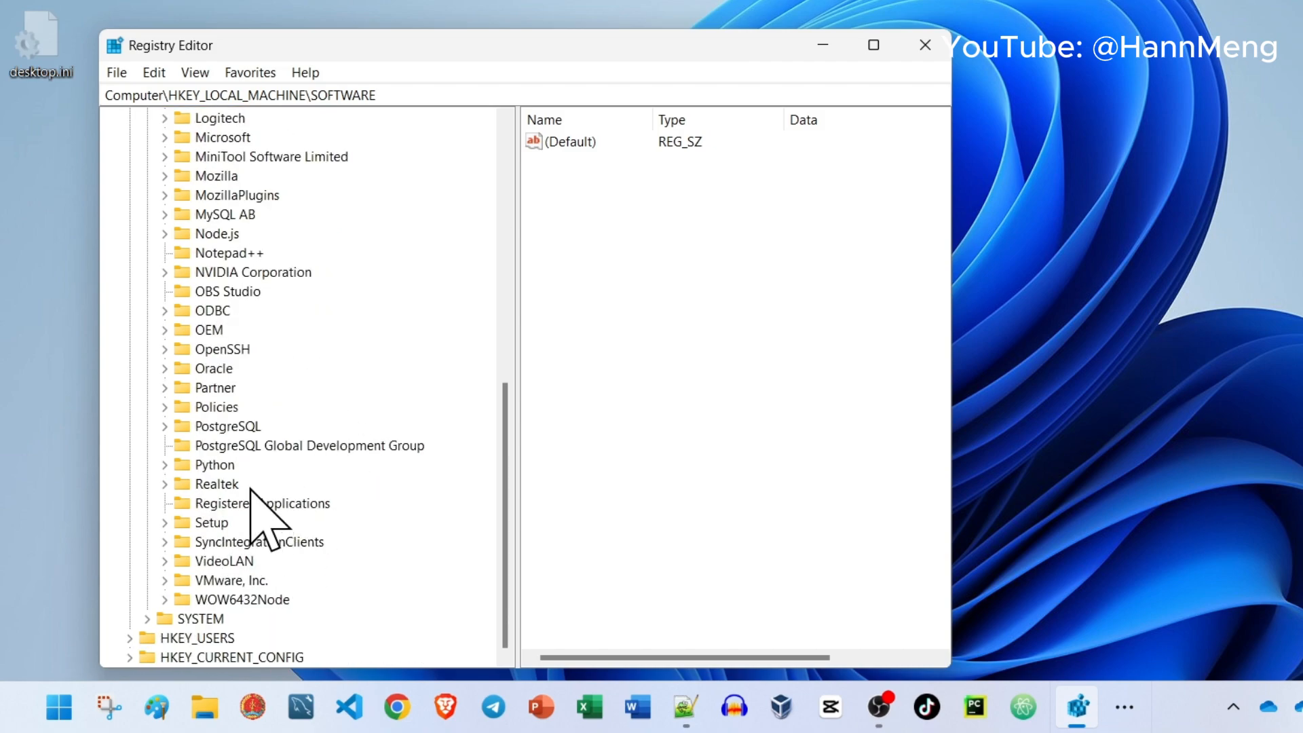
click(220, 407)
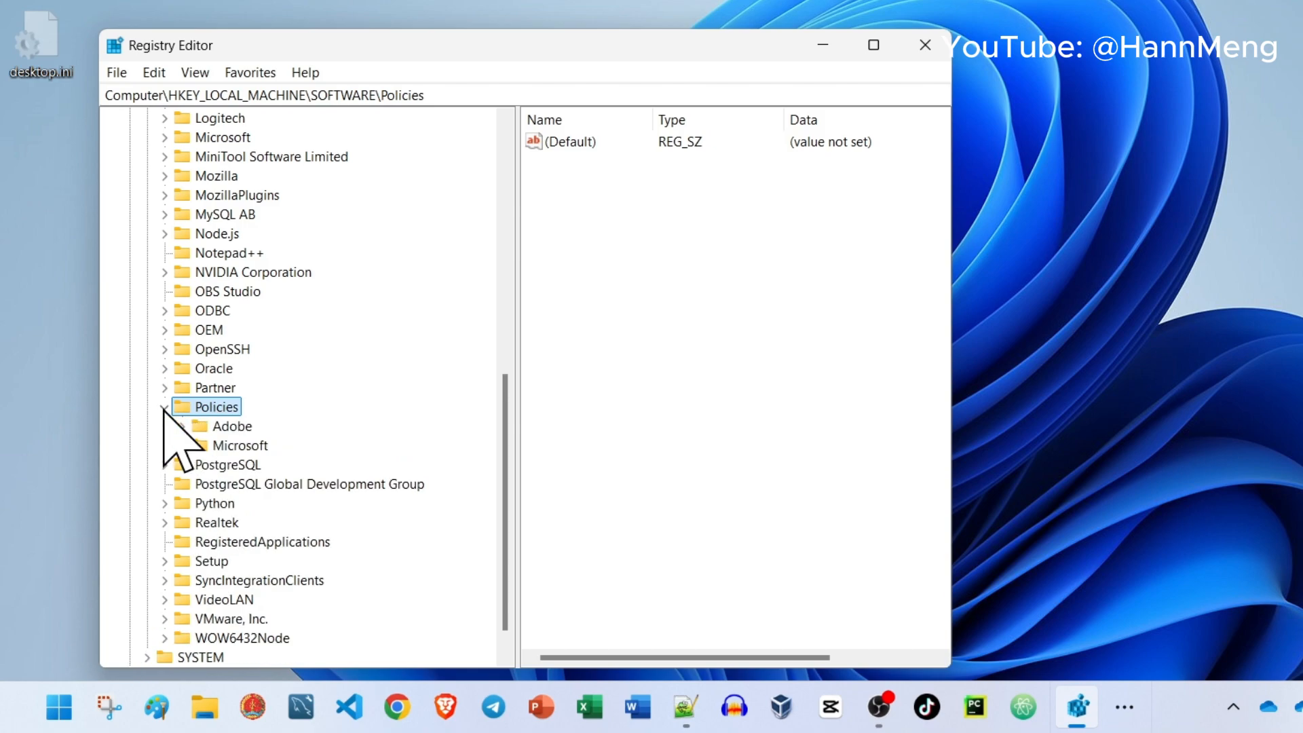
click(246, 445)
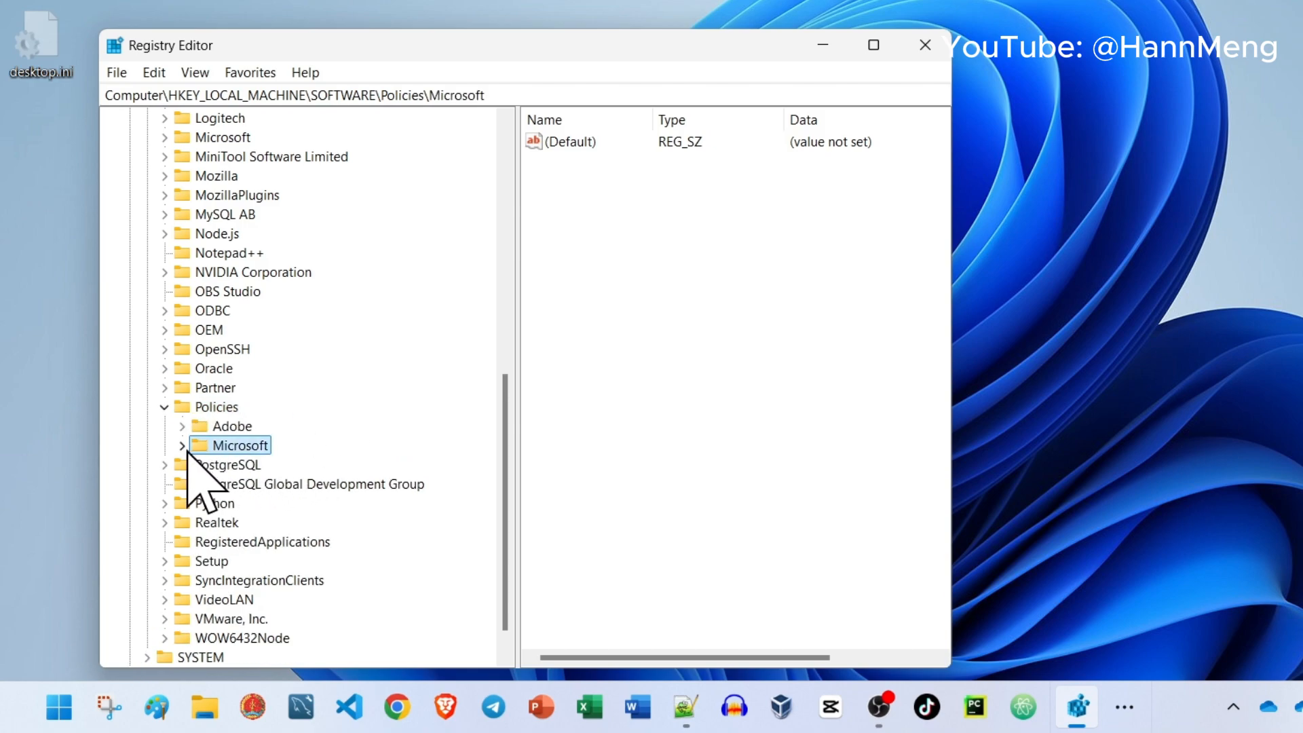
click(182, 445)
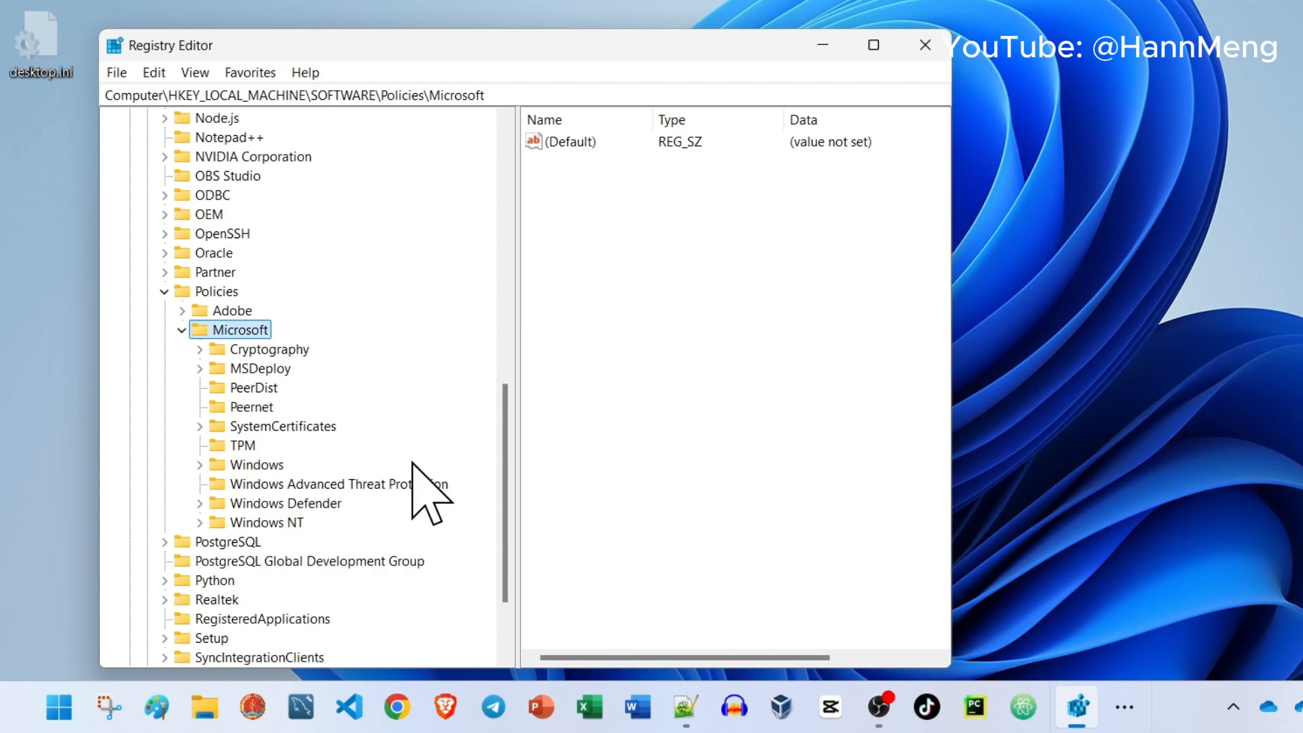
click(263, 464)
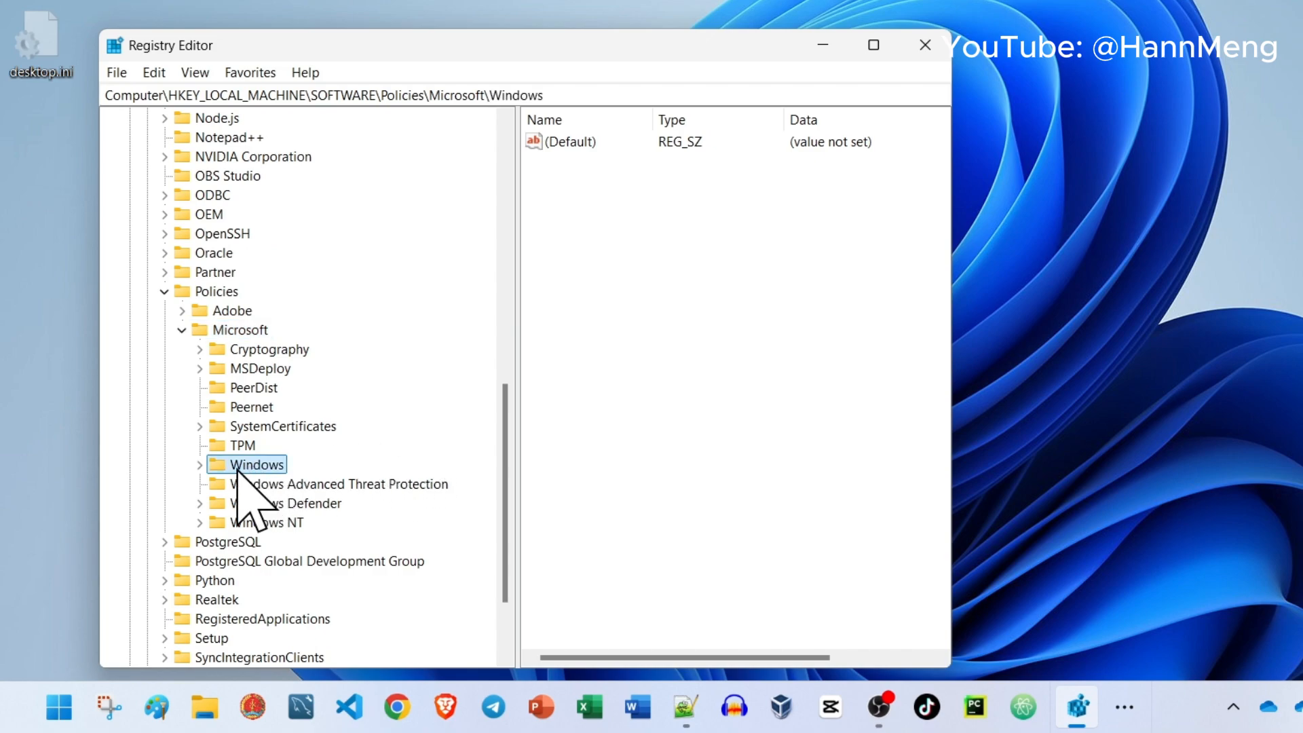
click(199, 464)
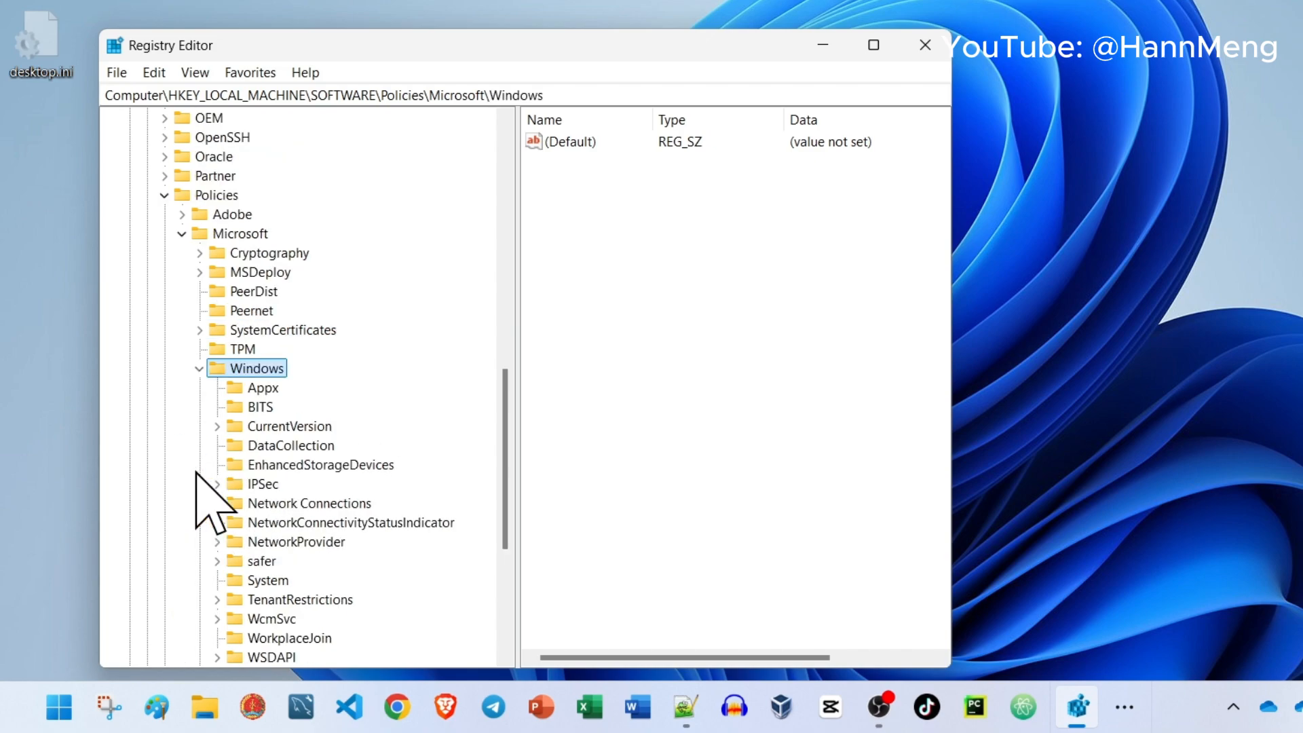
mouse_move(262, 445)
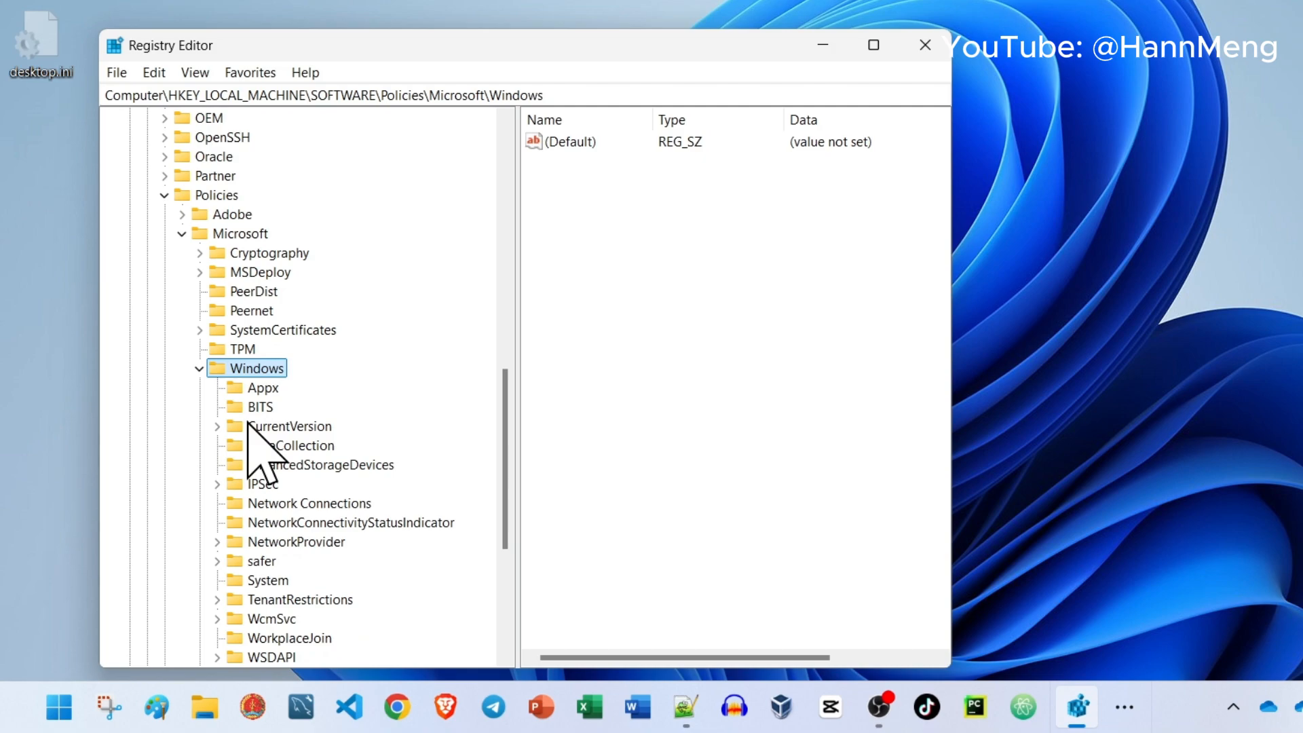
mouse_move(361, 549)
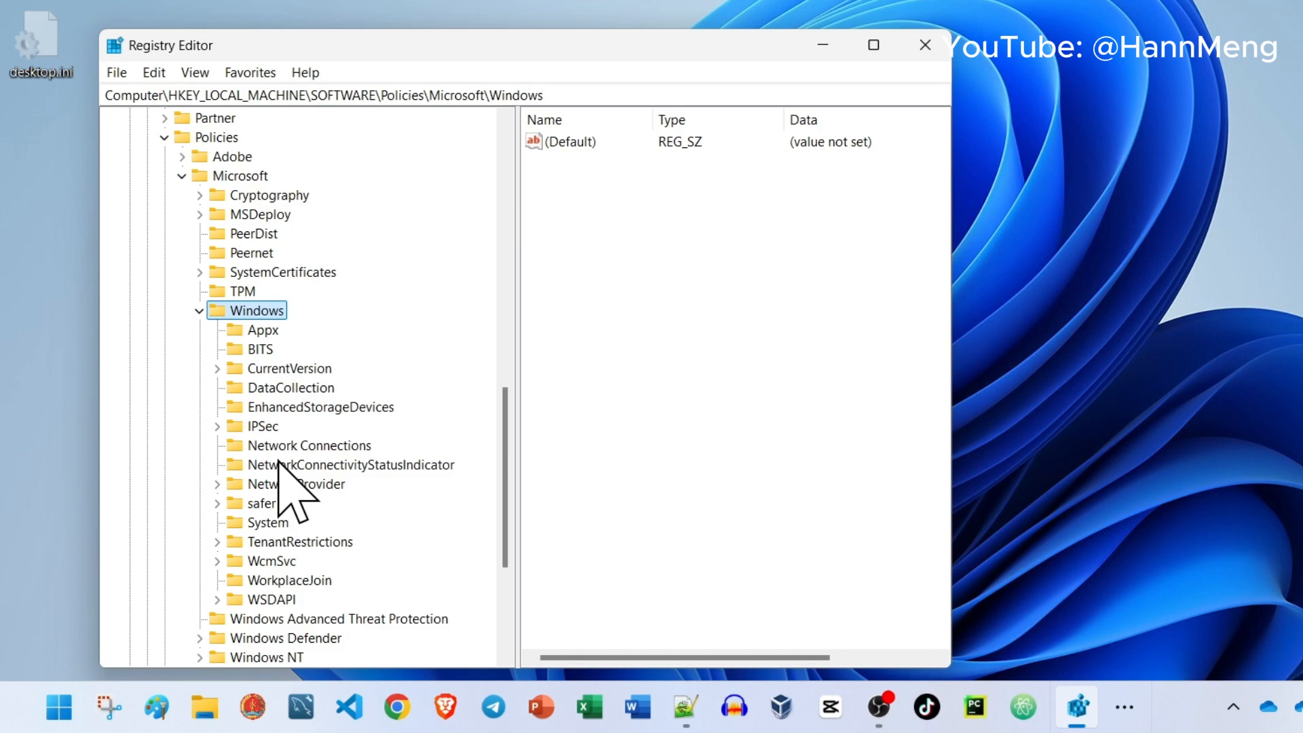
mouse_move(399, 423)
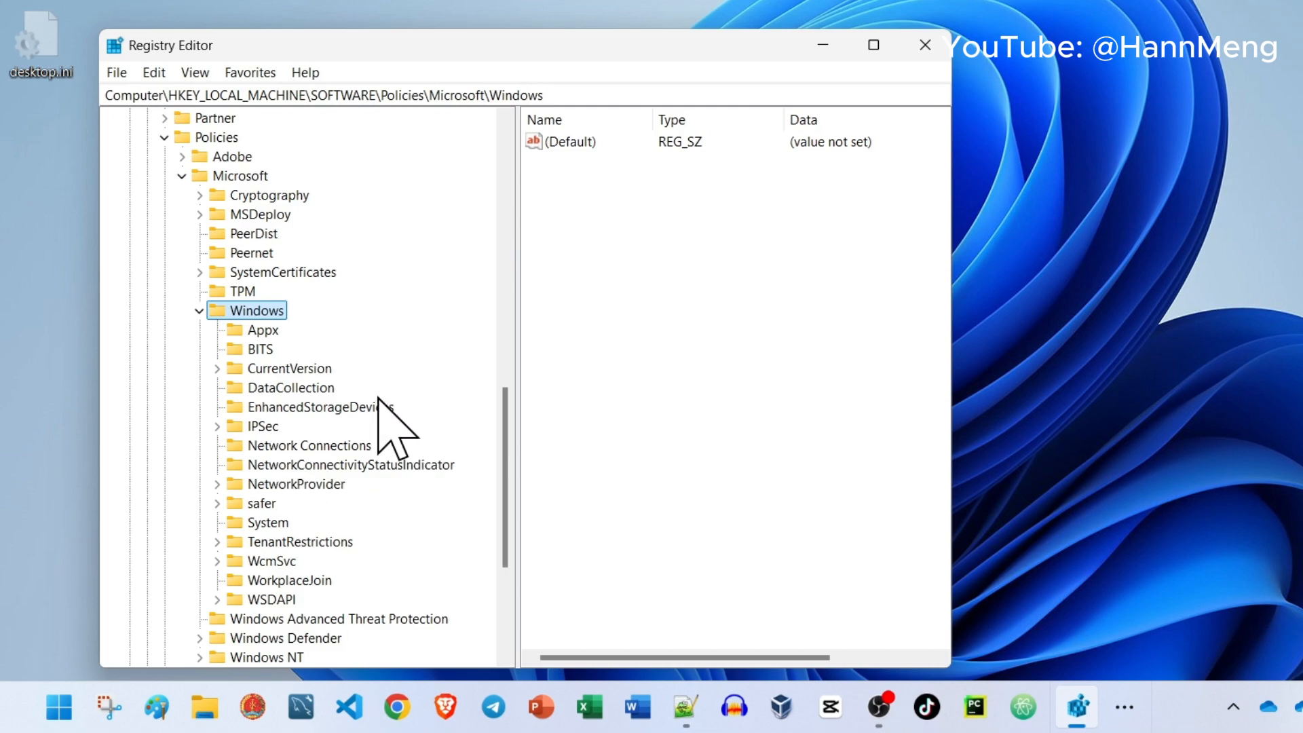
Create a new key named WindowsUpdate under the Windows policies key
right_click(259, 310)
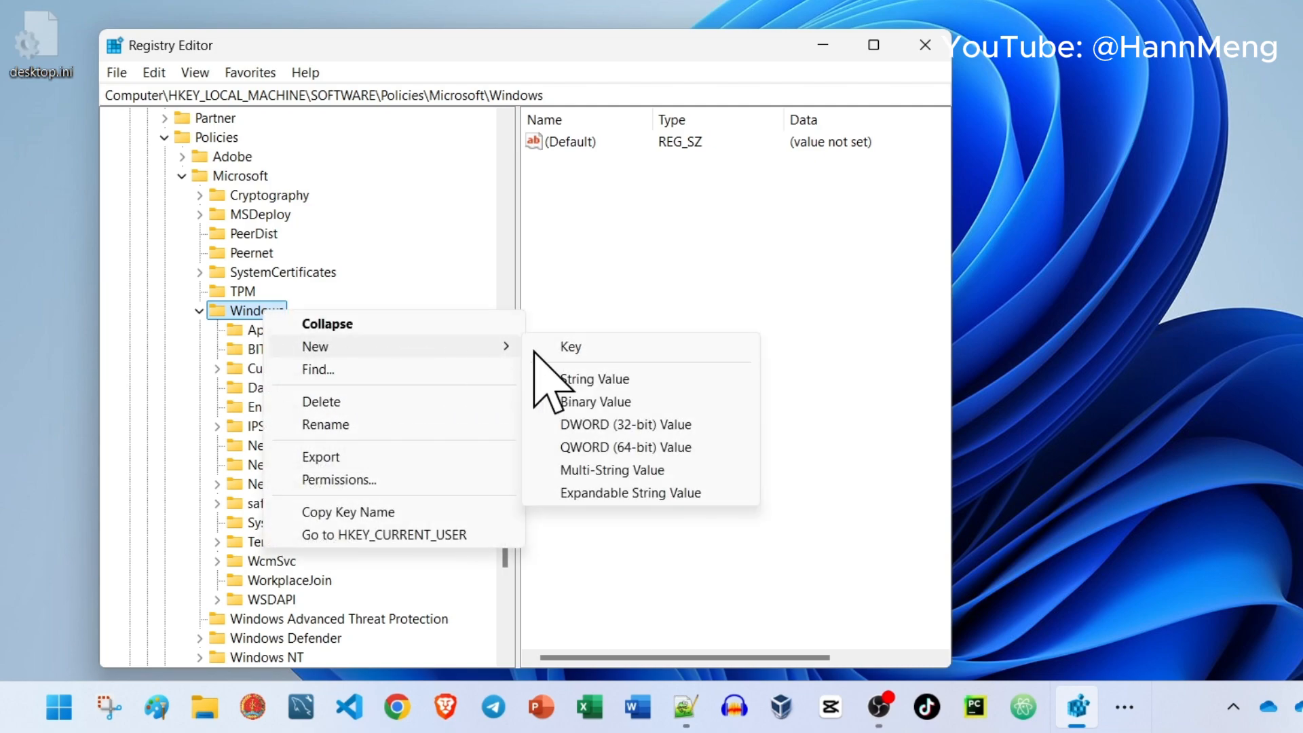
click(571, 347)
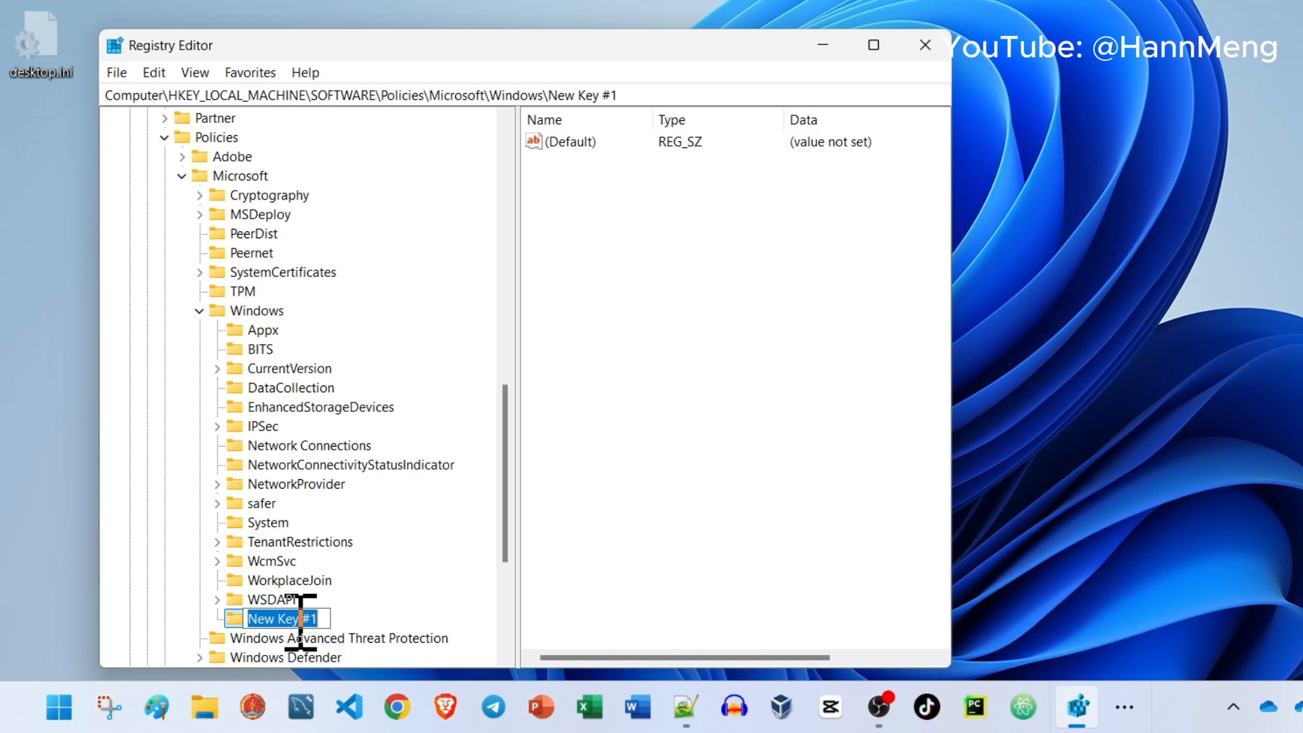
text(Win)
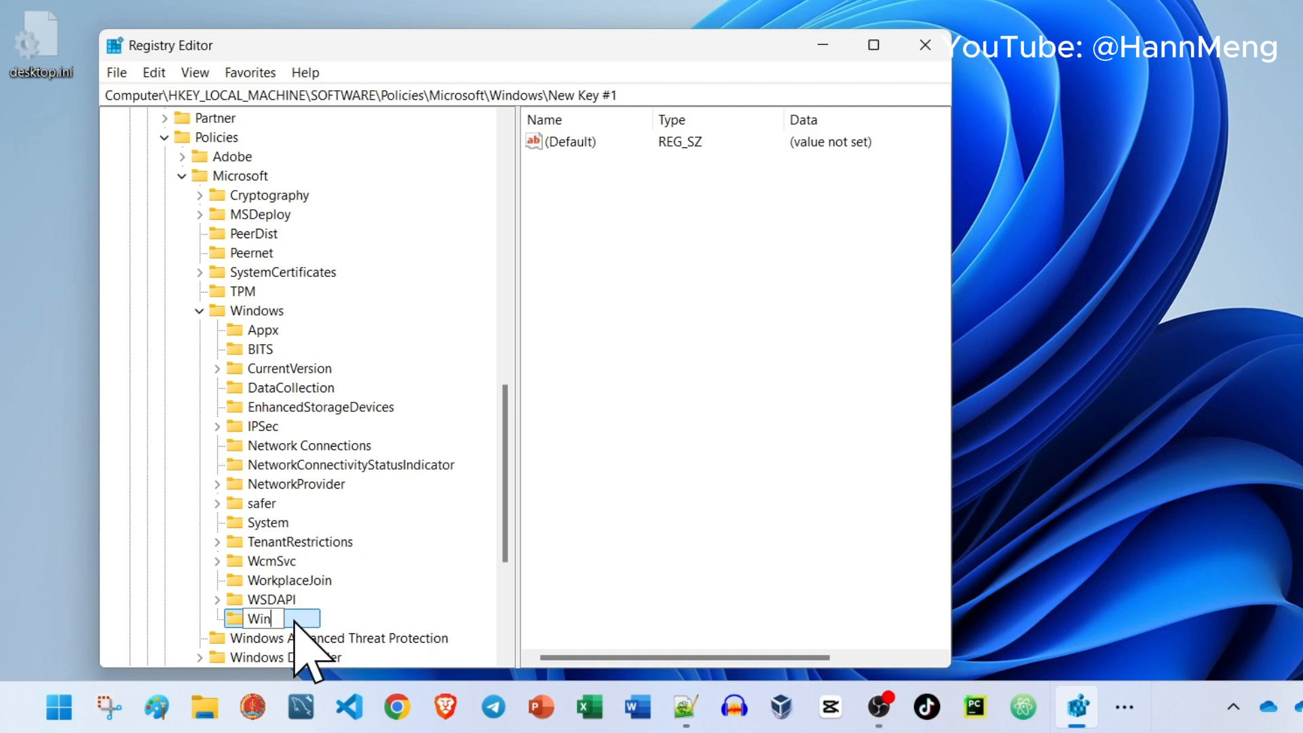
text(dowsUpdate)
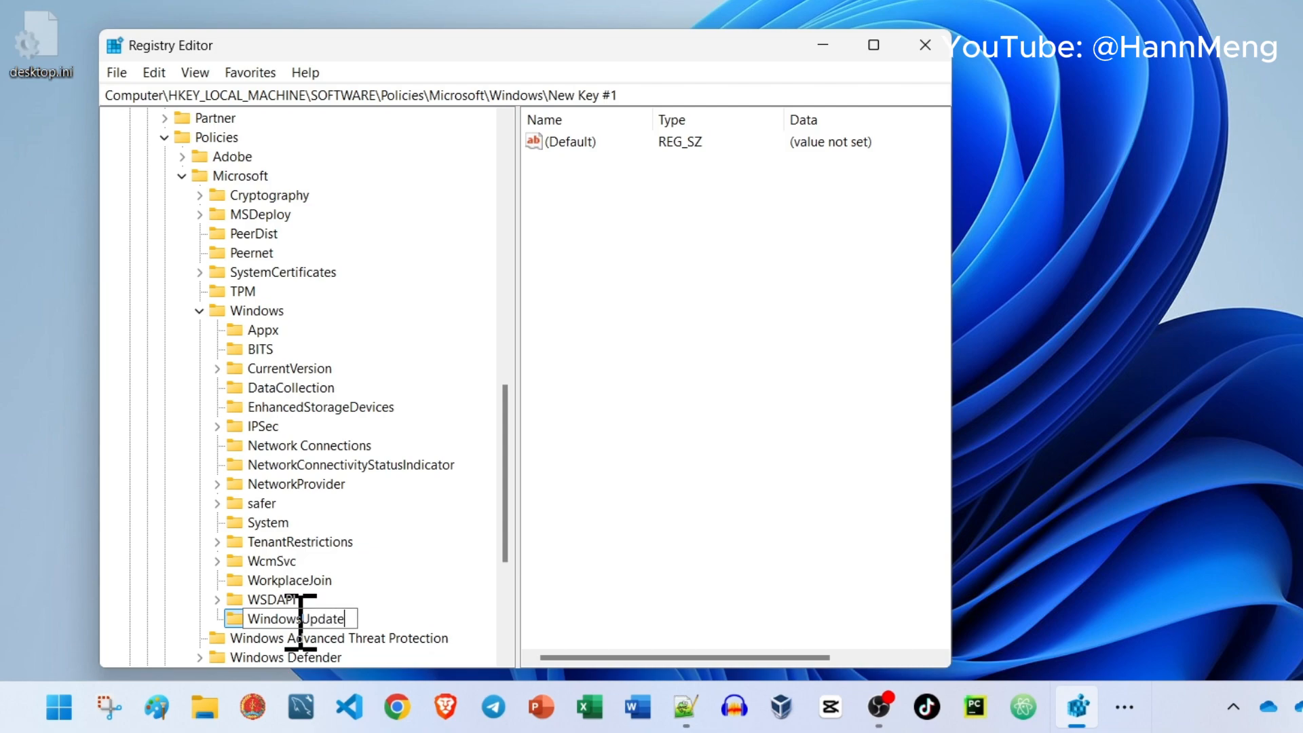
key(Return)
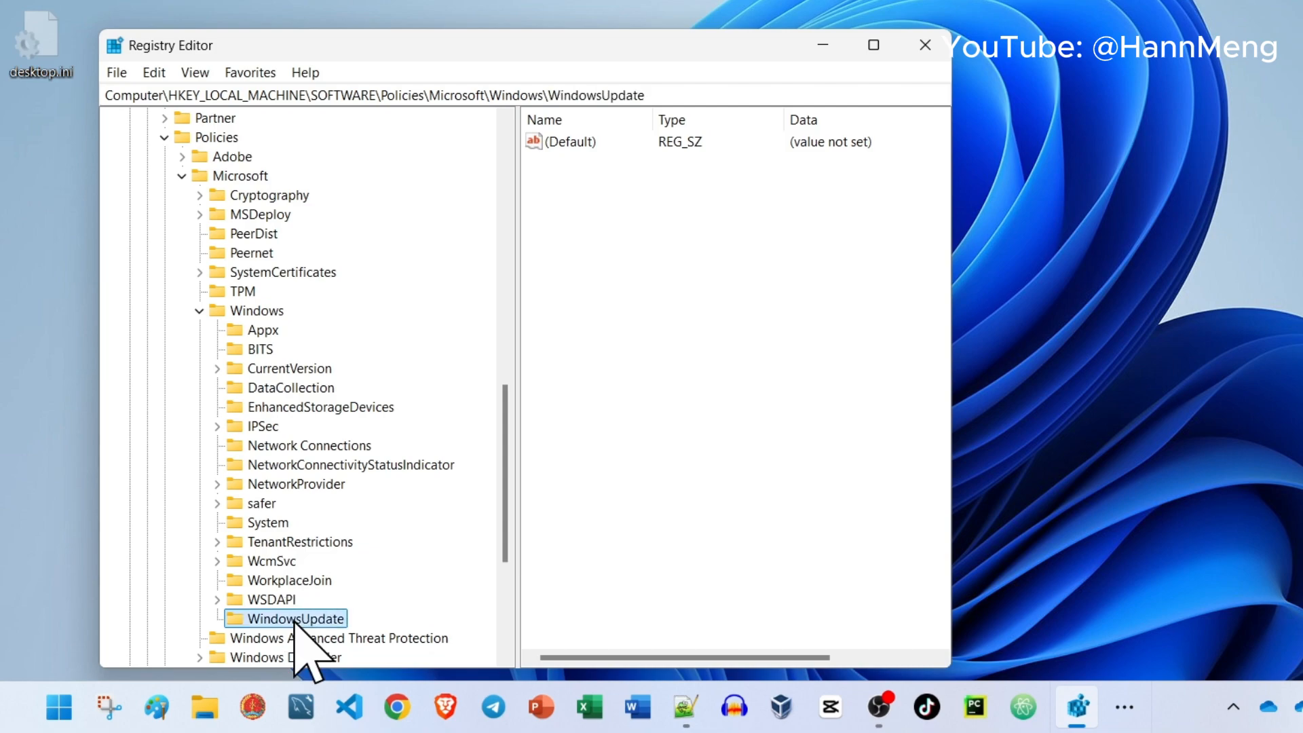
Create a subkey named AU inside WindowsUpdate
right_click(297, 618)
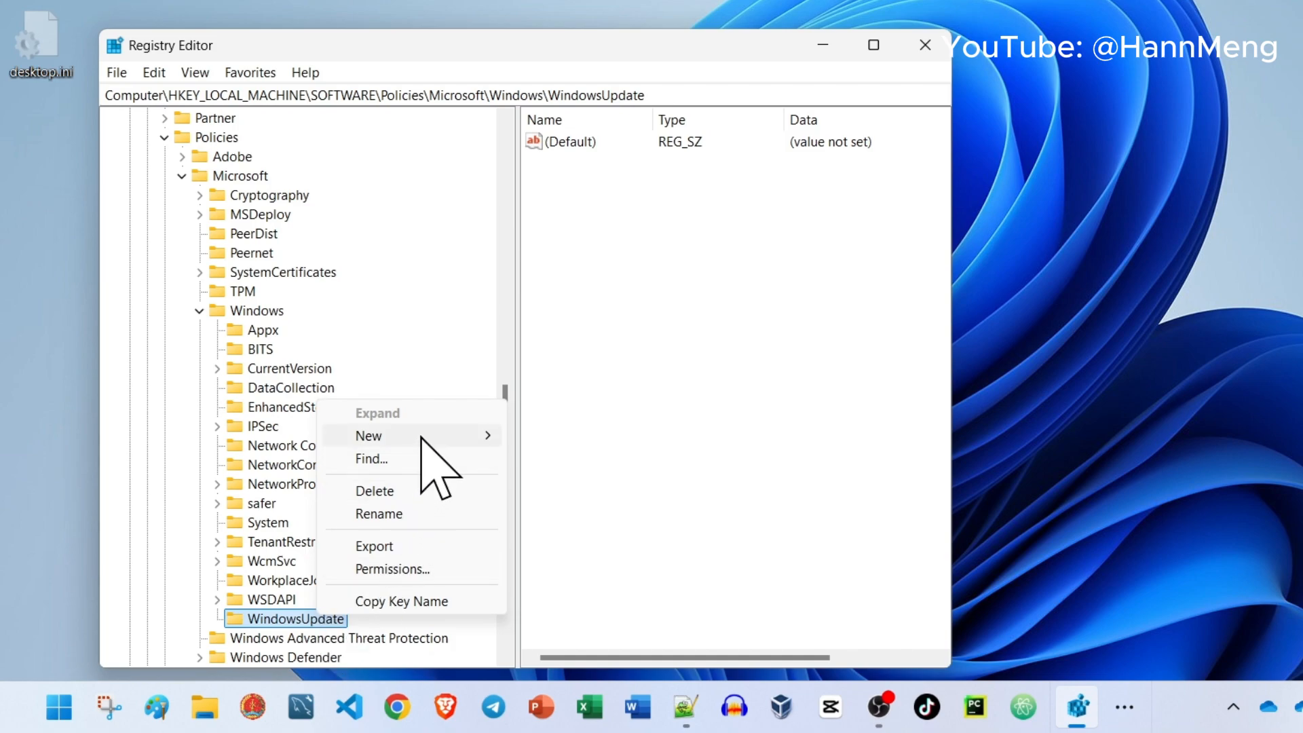
click(367, 434)
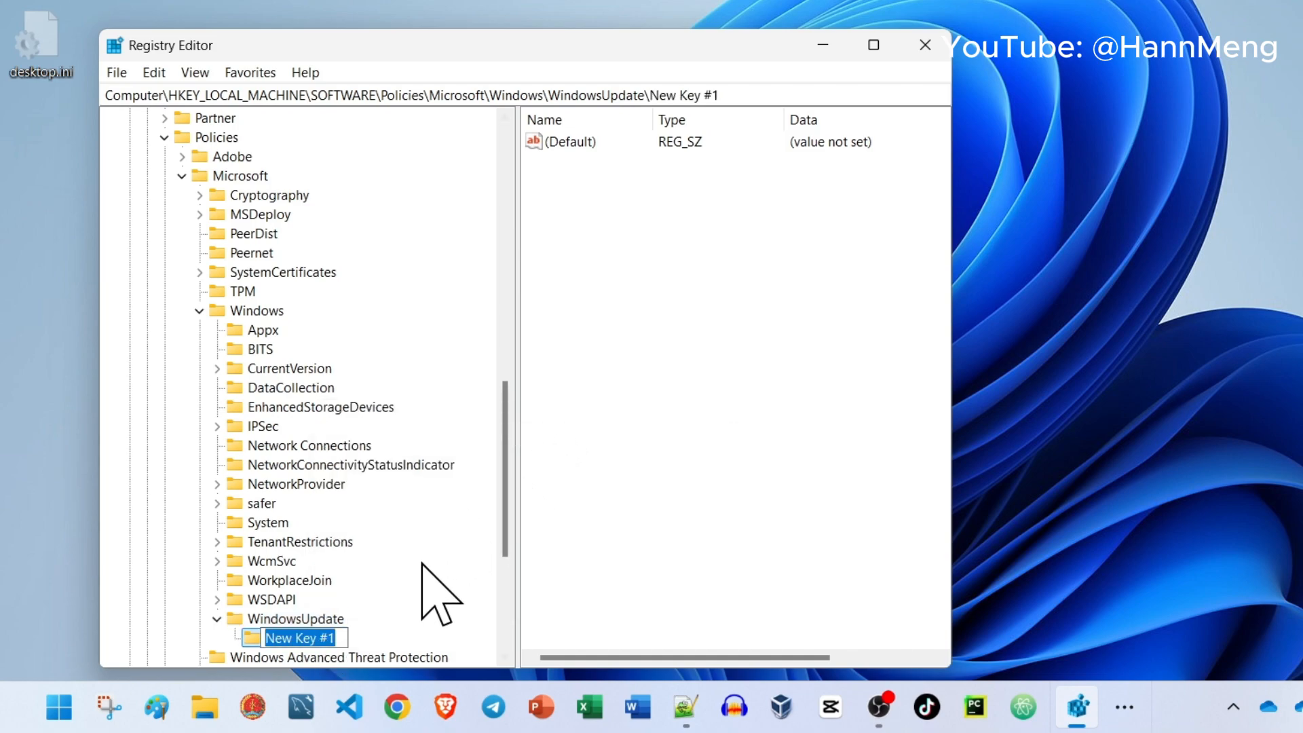
text(A)
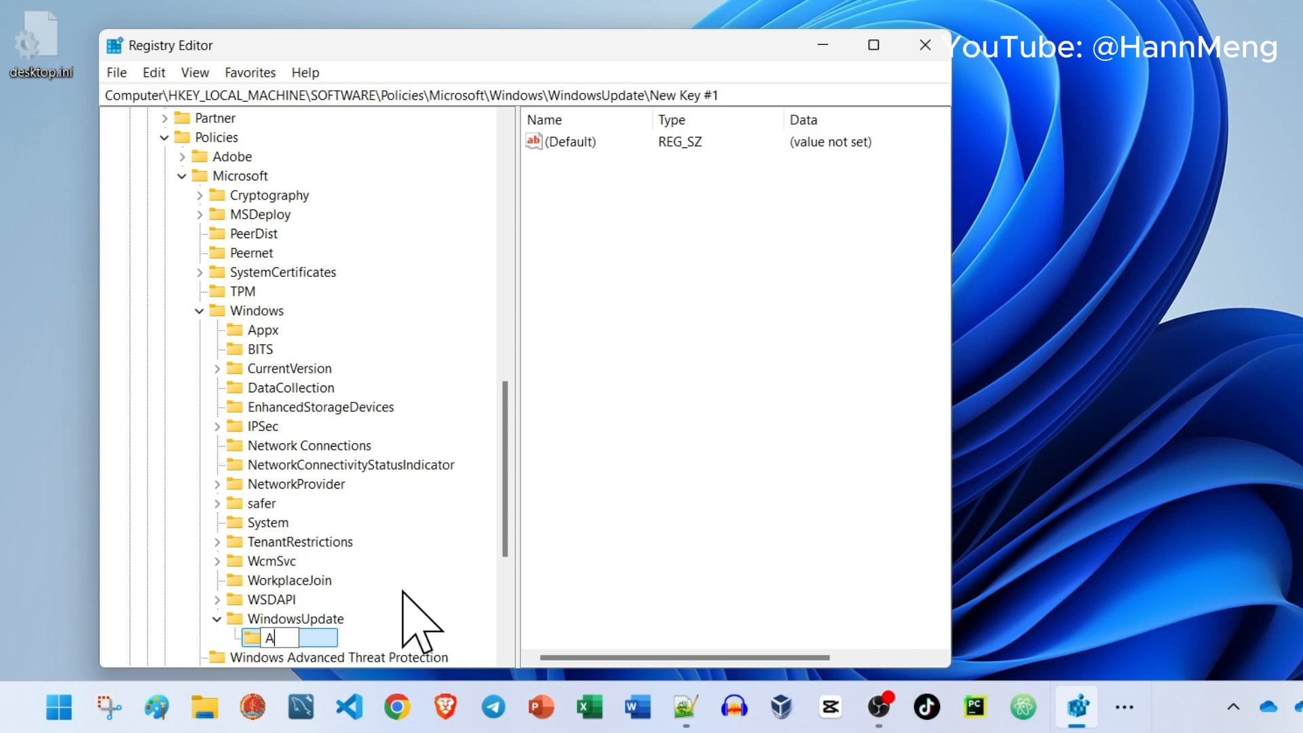
text(U)
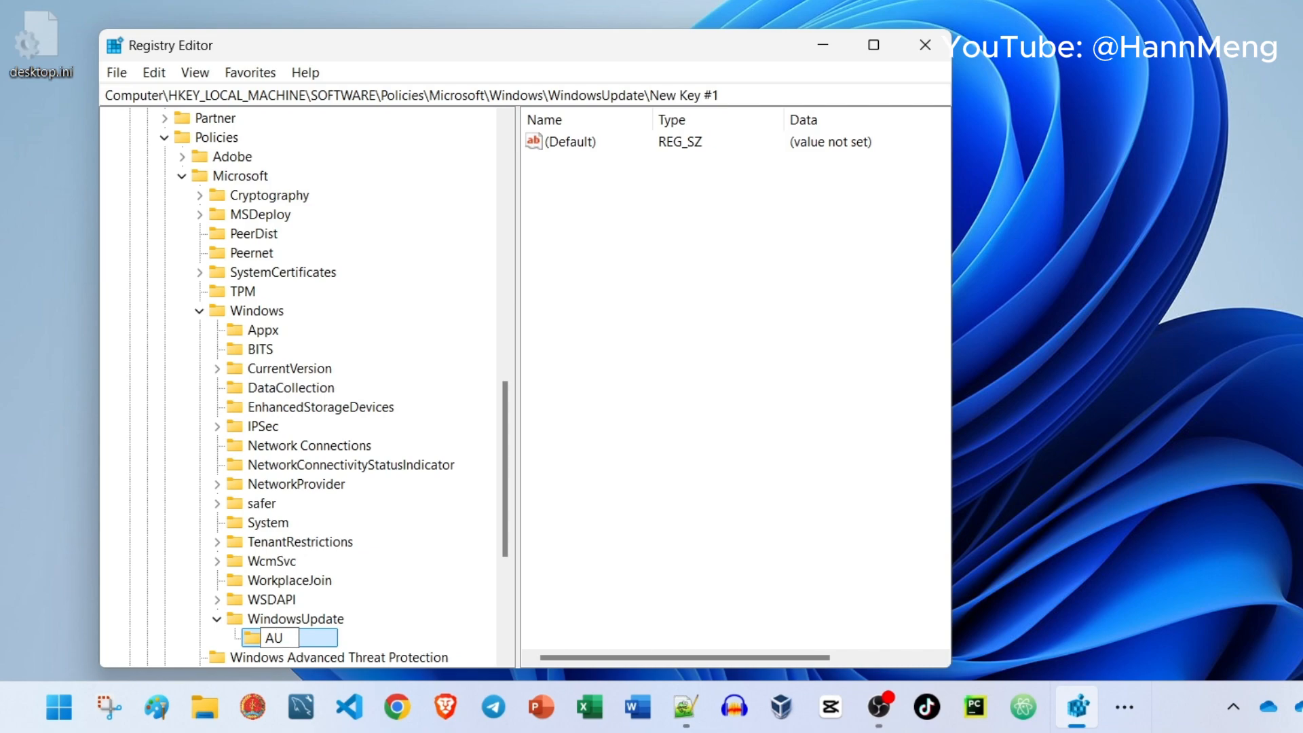
key(Return)
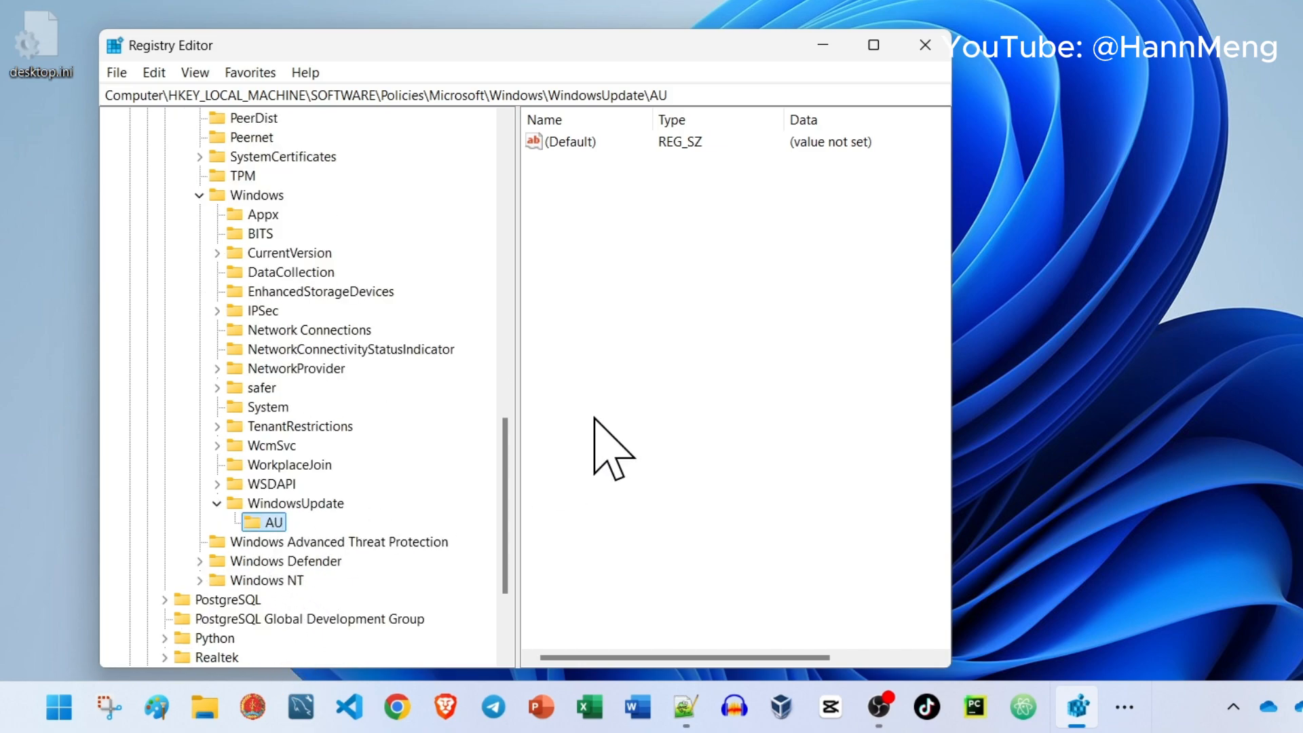
Add a DWORD (32-bit) value to AU and rename it NoAutoUpdate
right_click(611, 448)
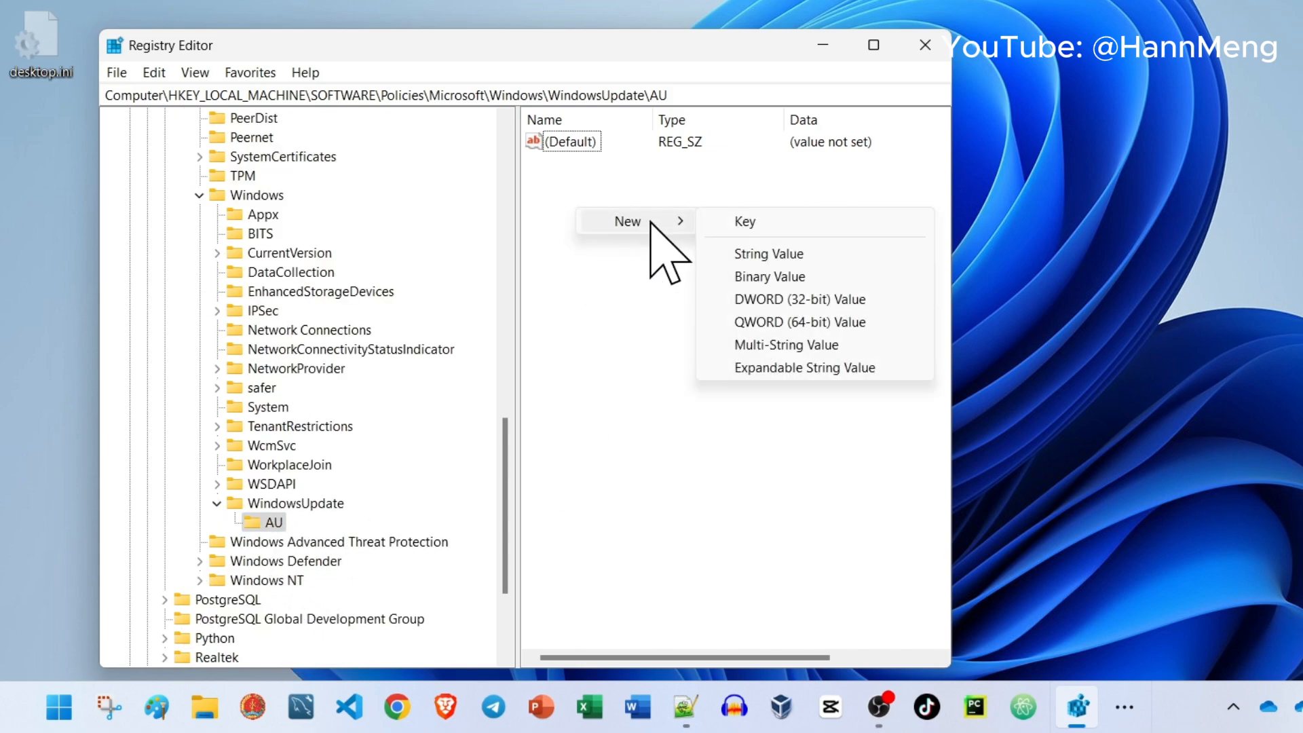
mouse_move(794, 300)
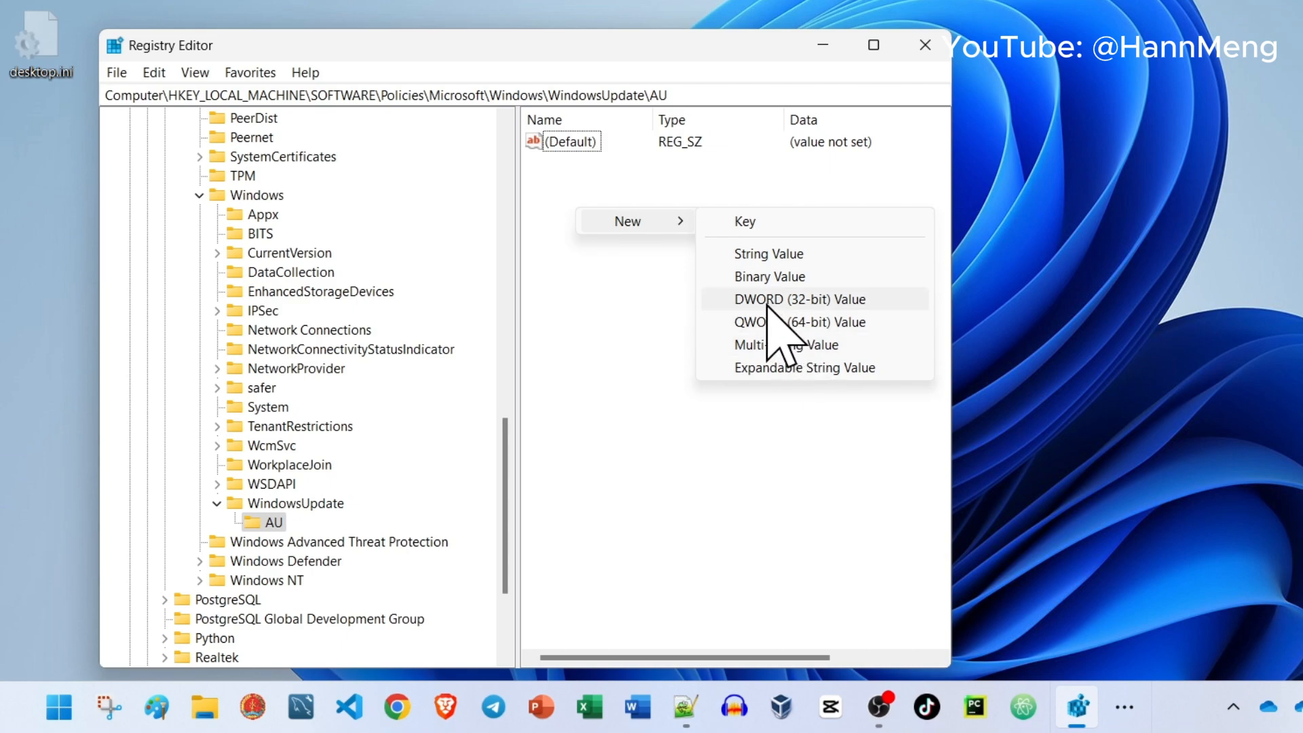
click(795, 299)
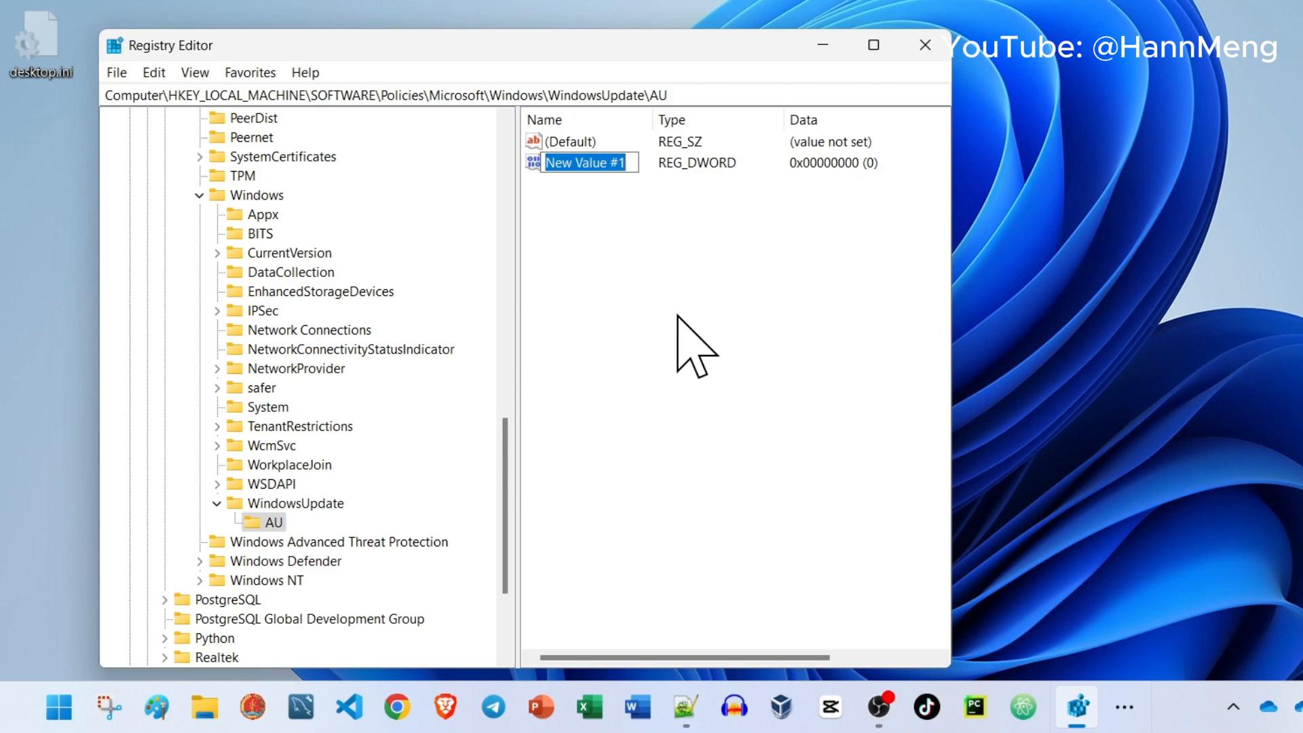
right_click(581, 162)
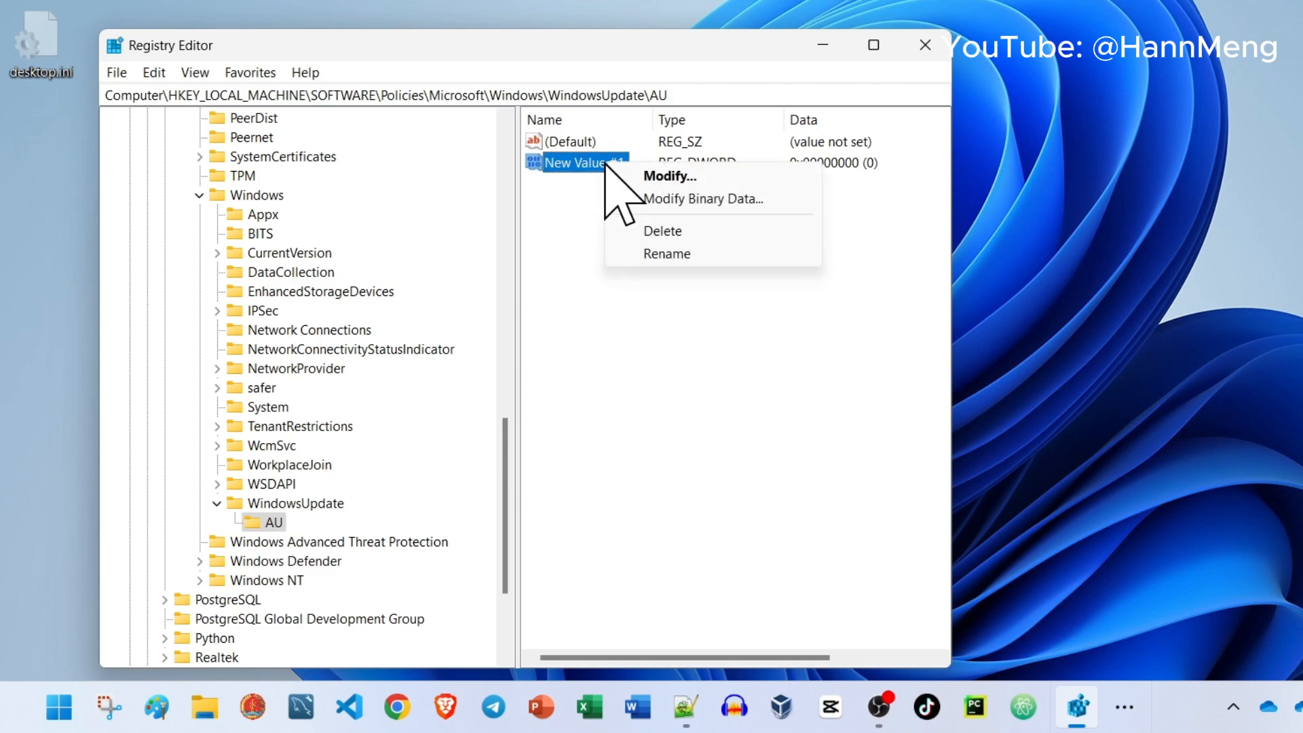
click(666, 253)
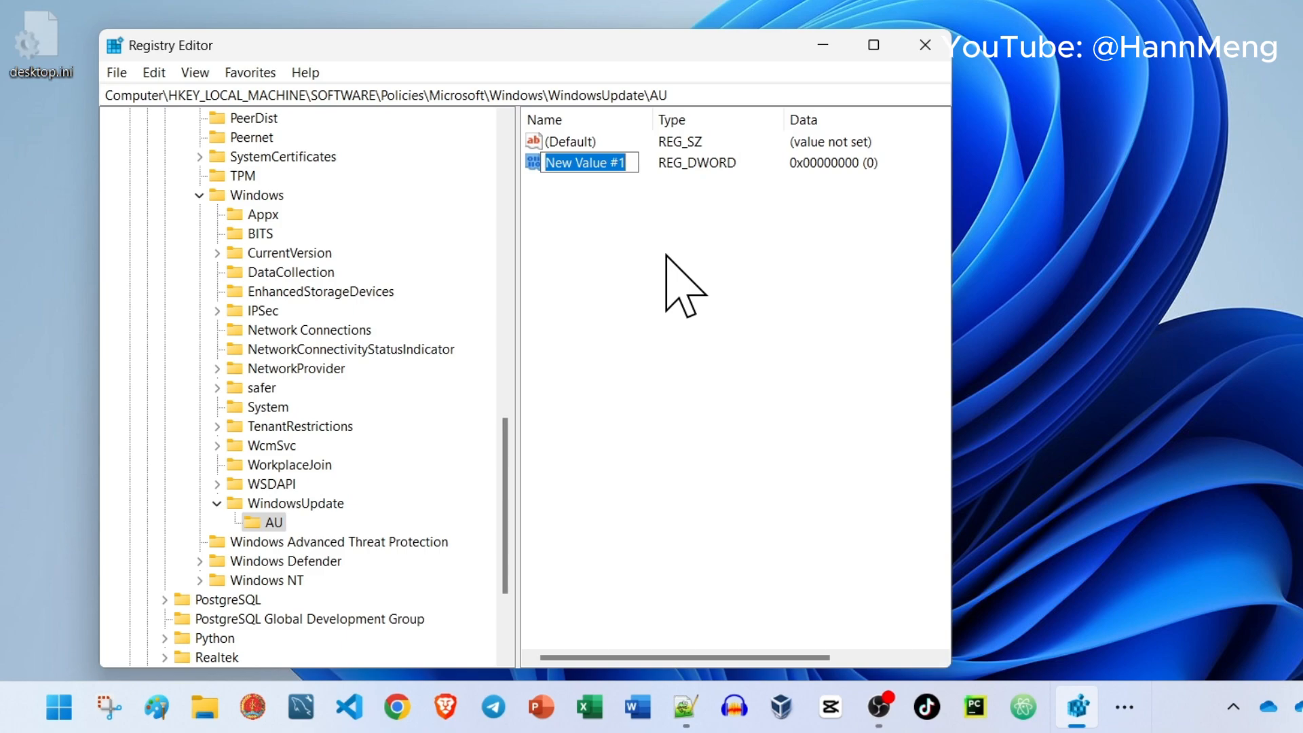
text(N)
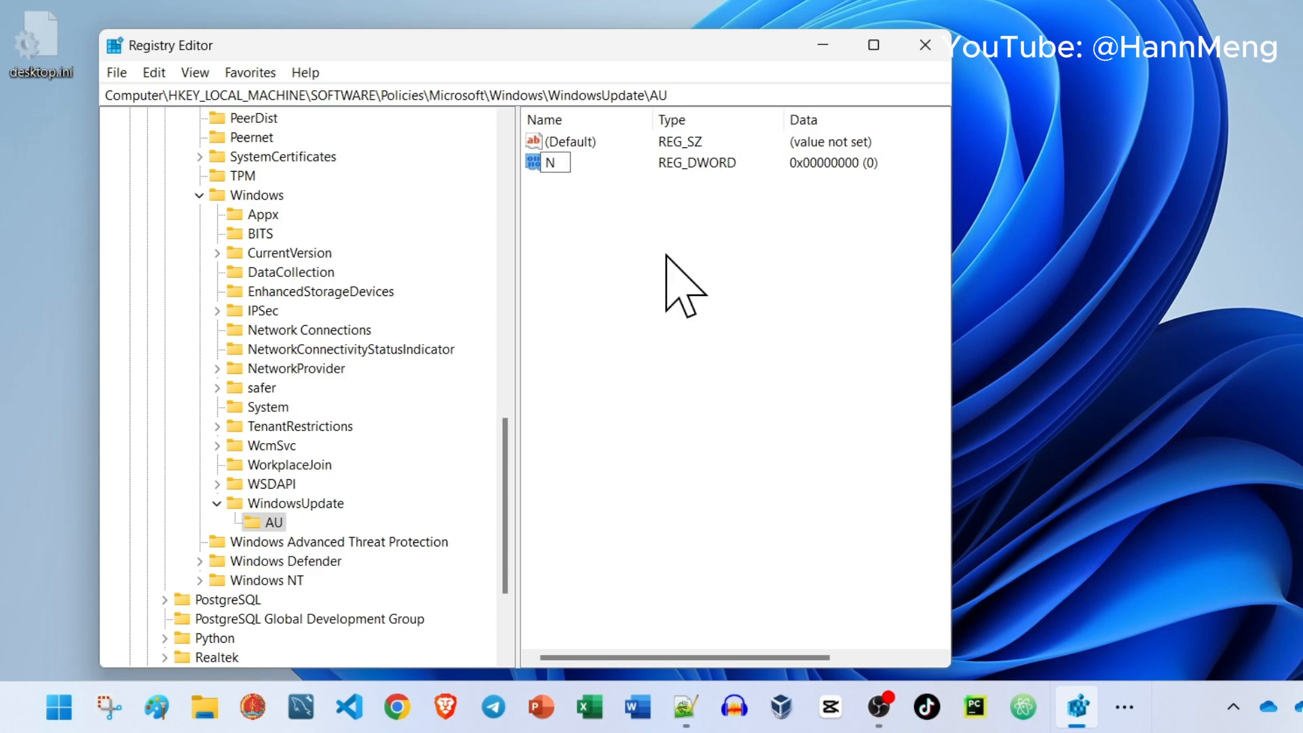
text(oW)
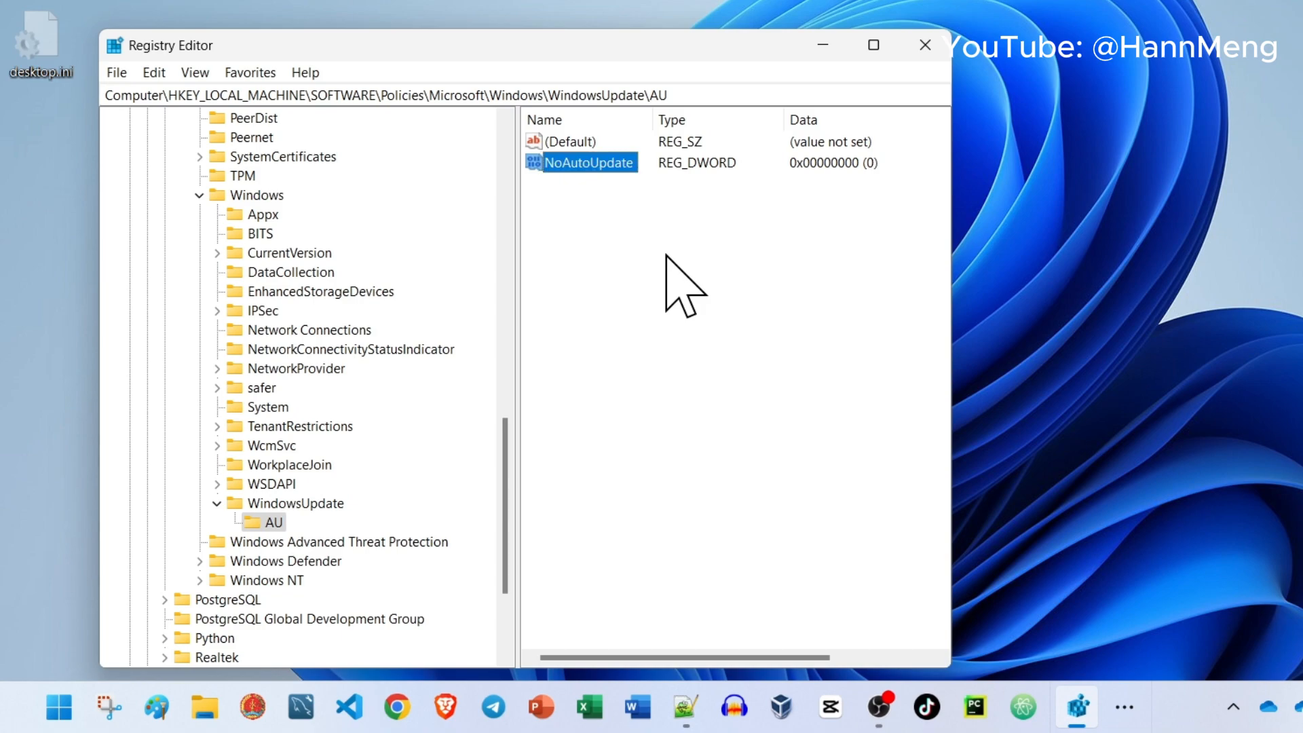
Change NoAutoUpdate's value data from 0 to 1
double_click(590, 162)
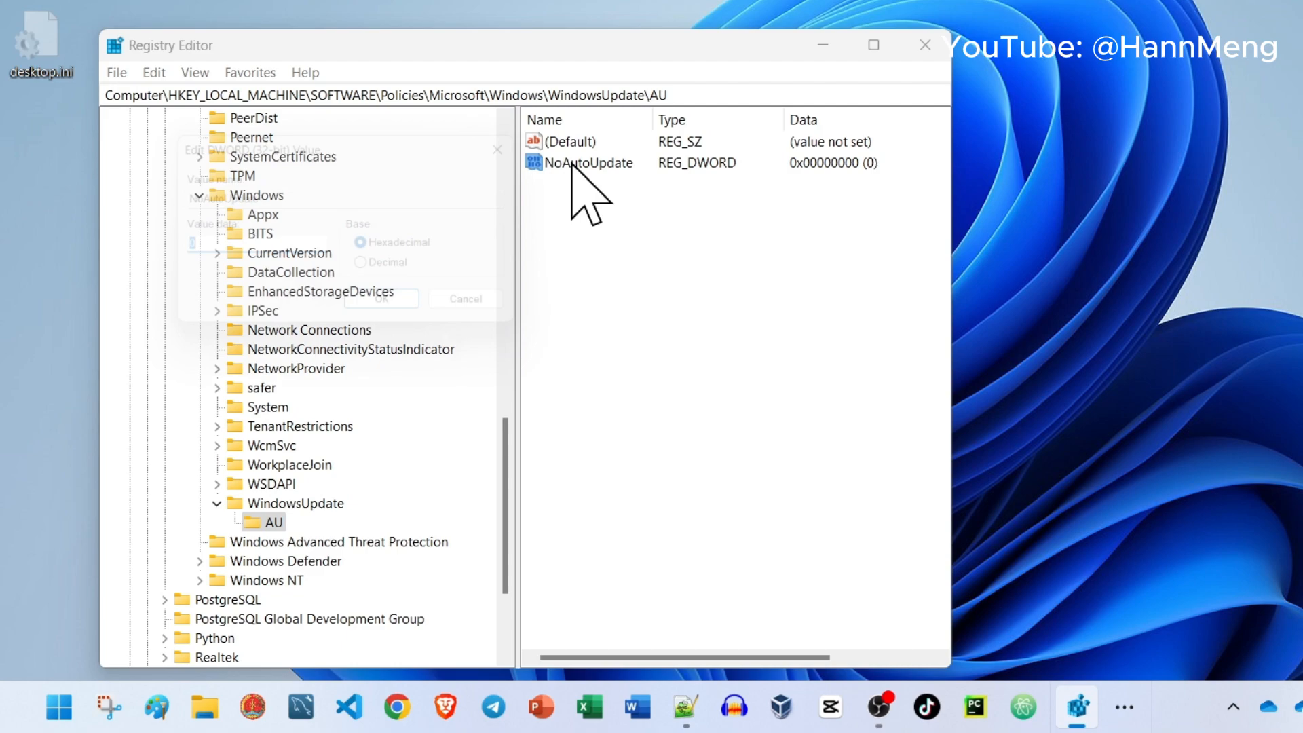
double_click(589, 162)
text(1)
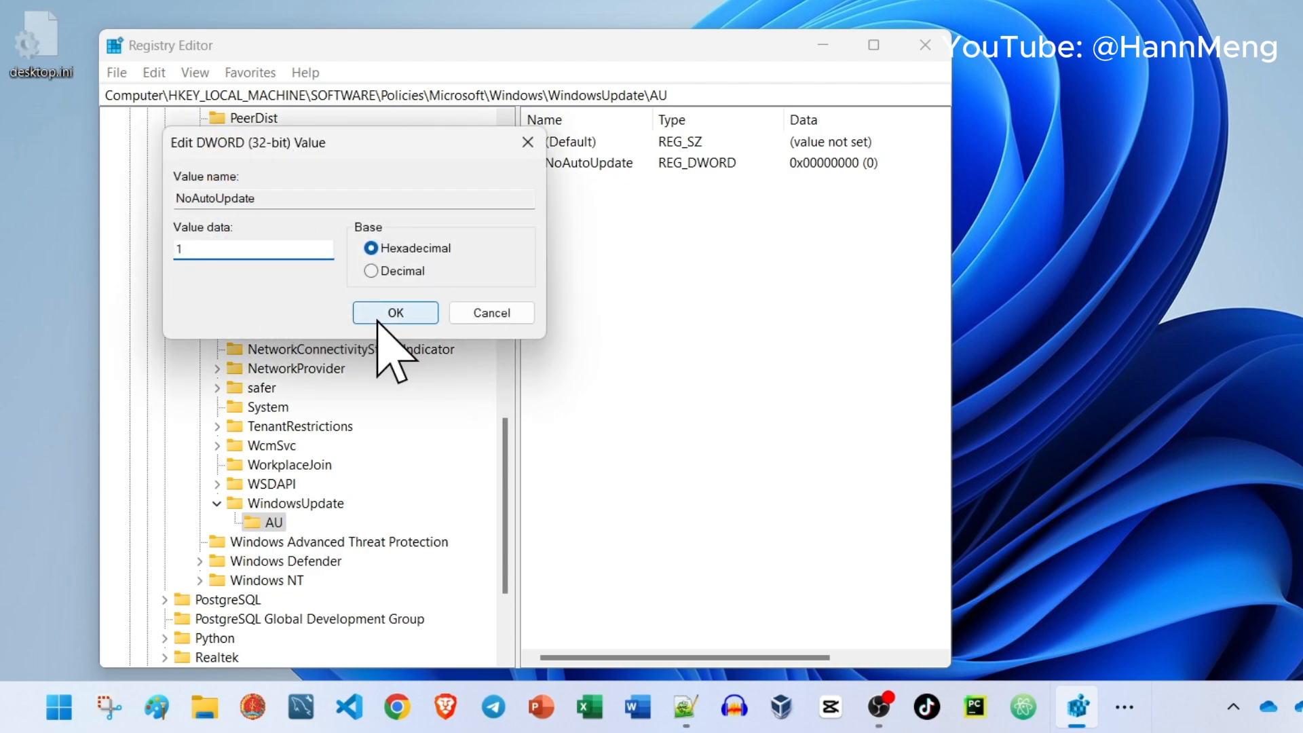
click(395, 313)
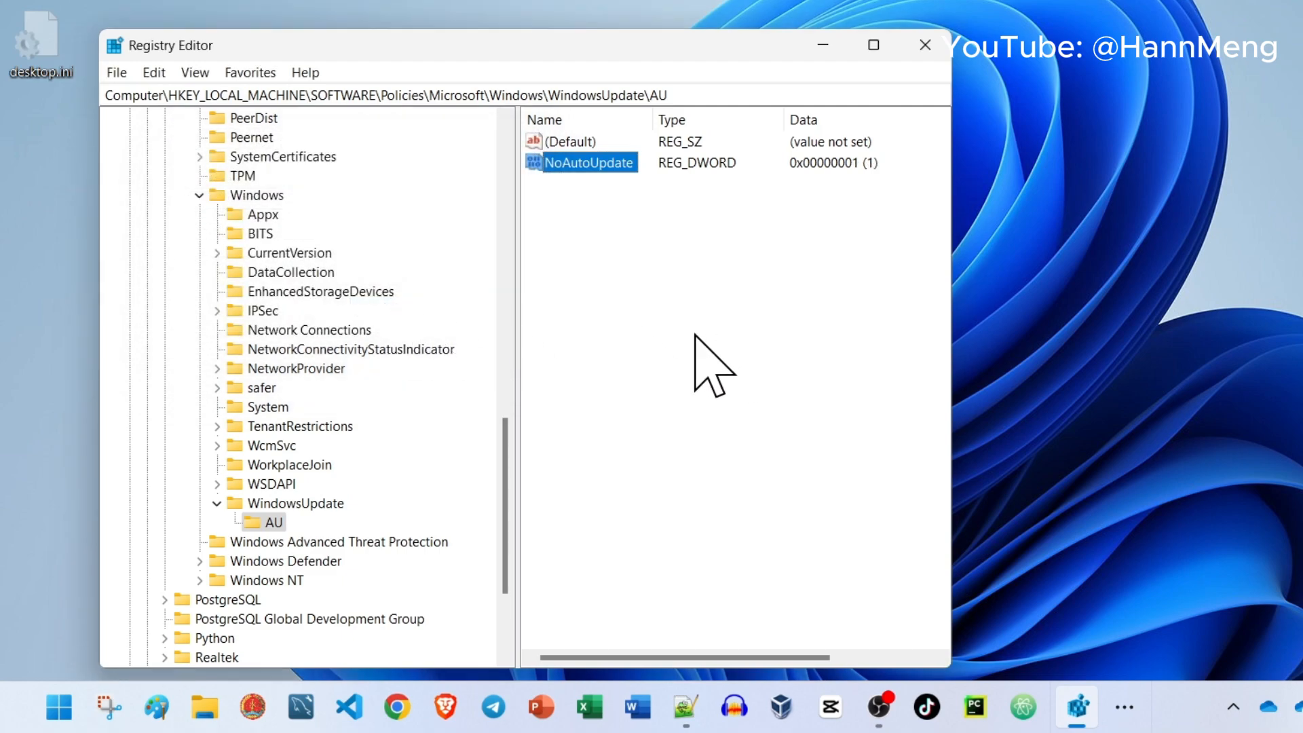
click(715, 366)
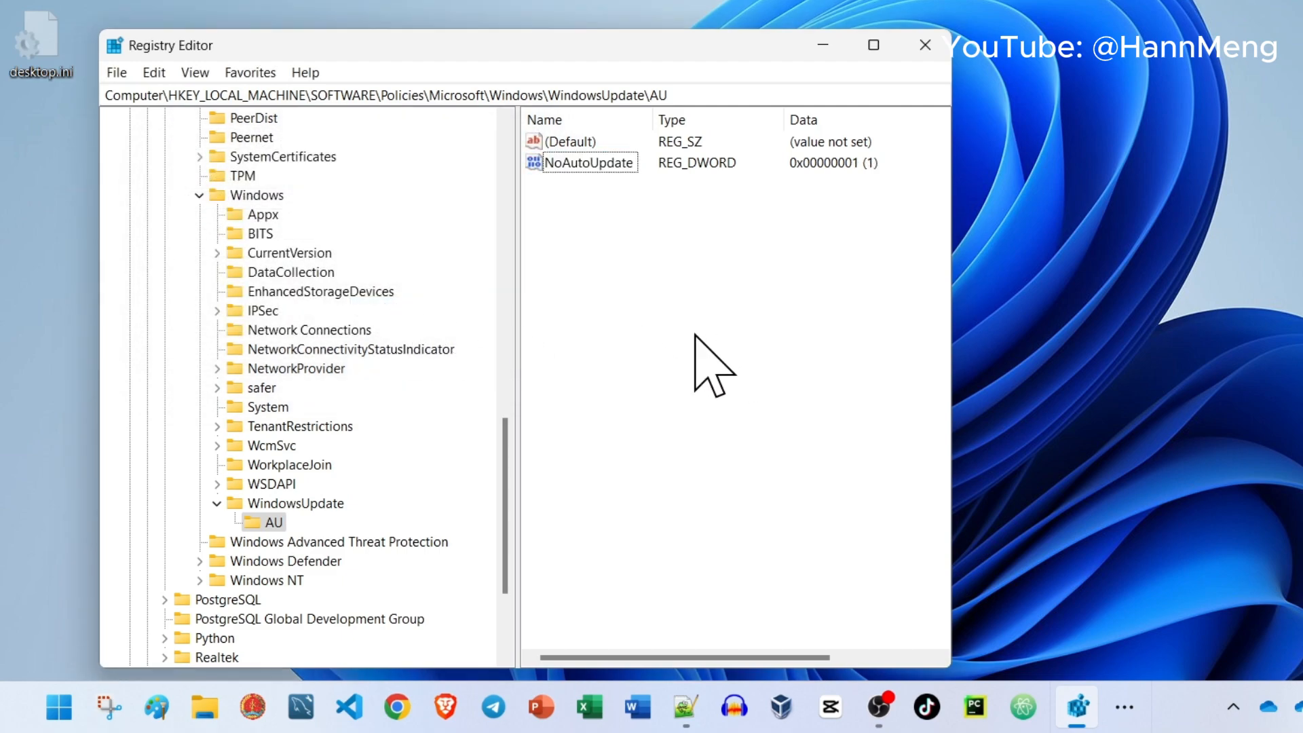